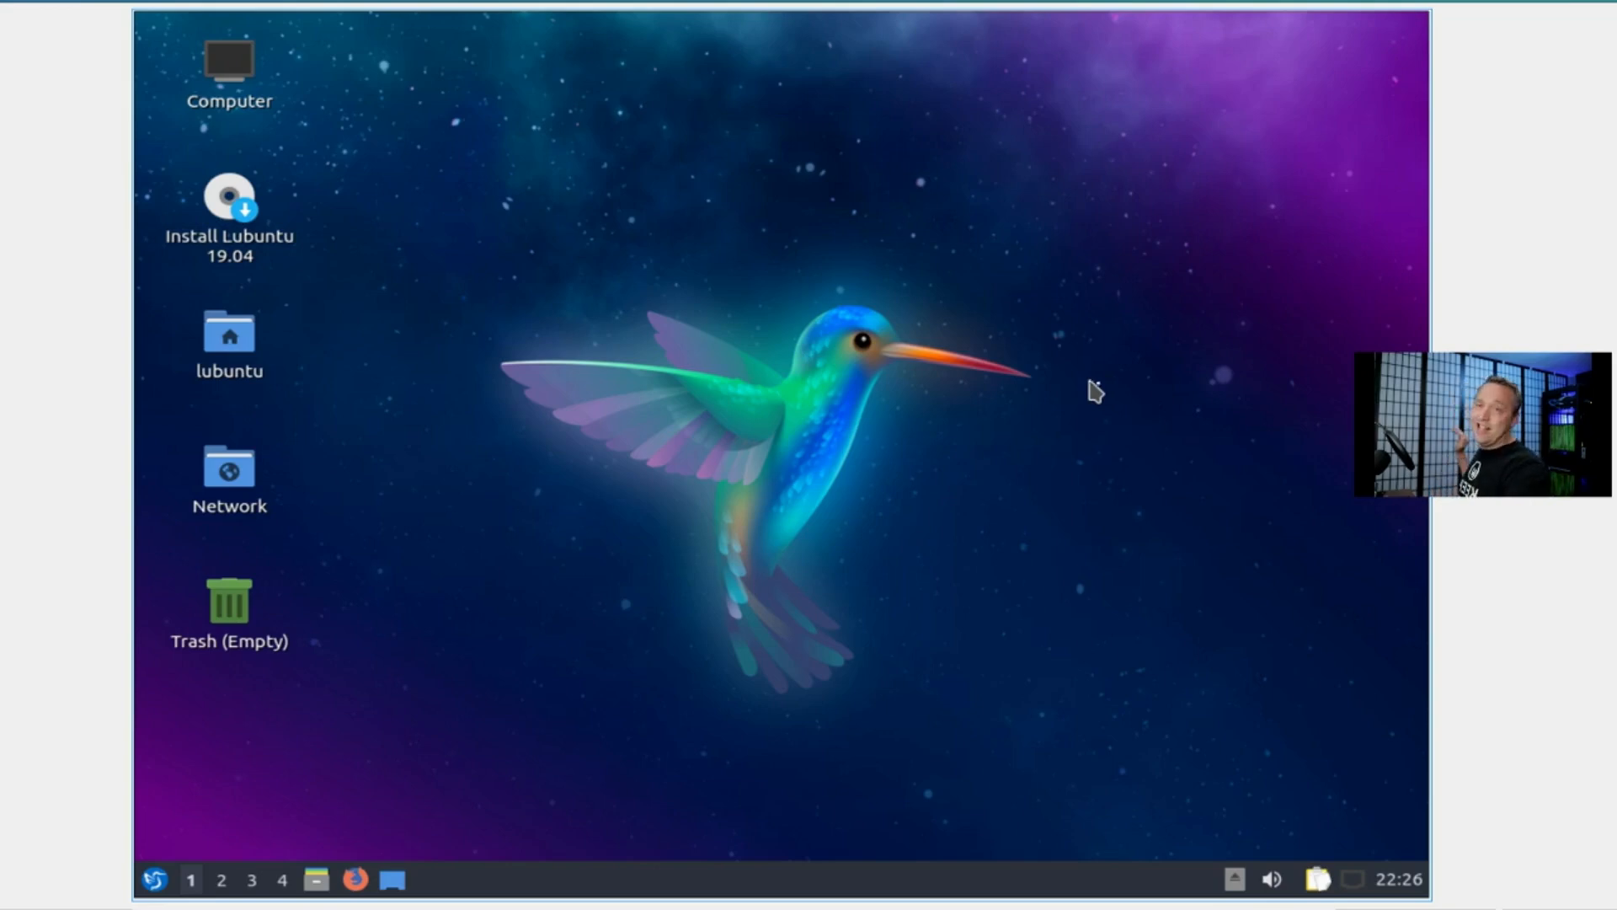
mouse_move(1184, 433)
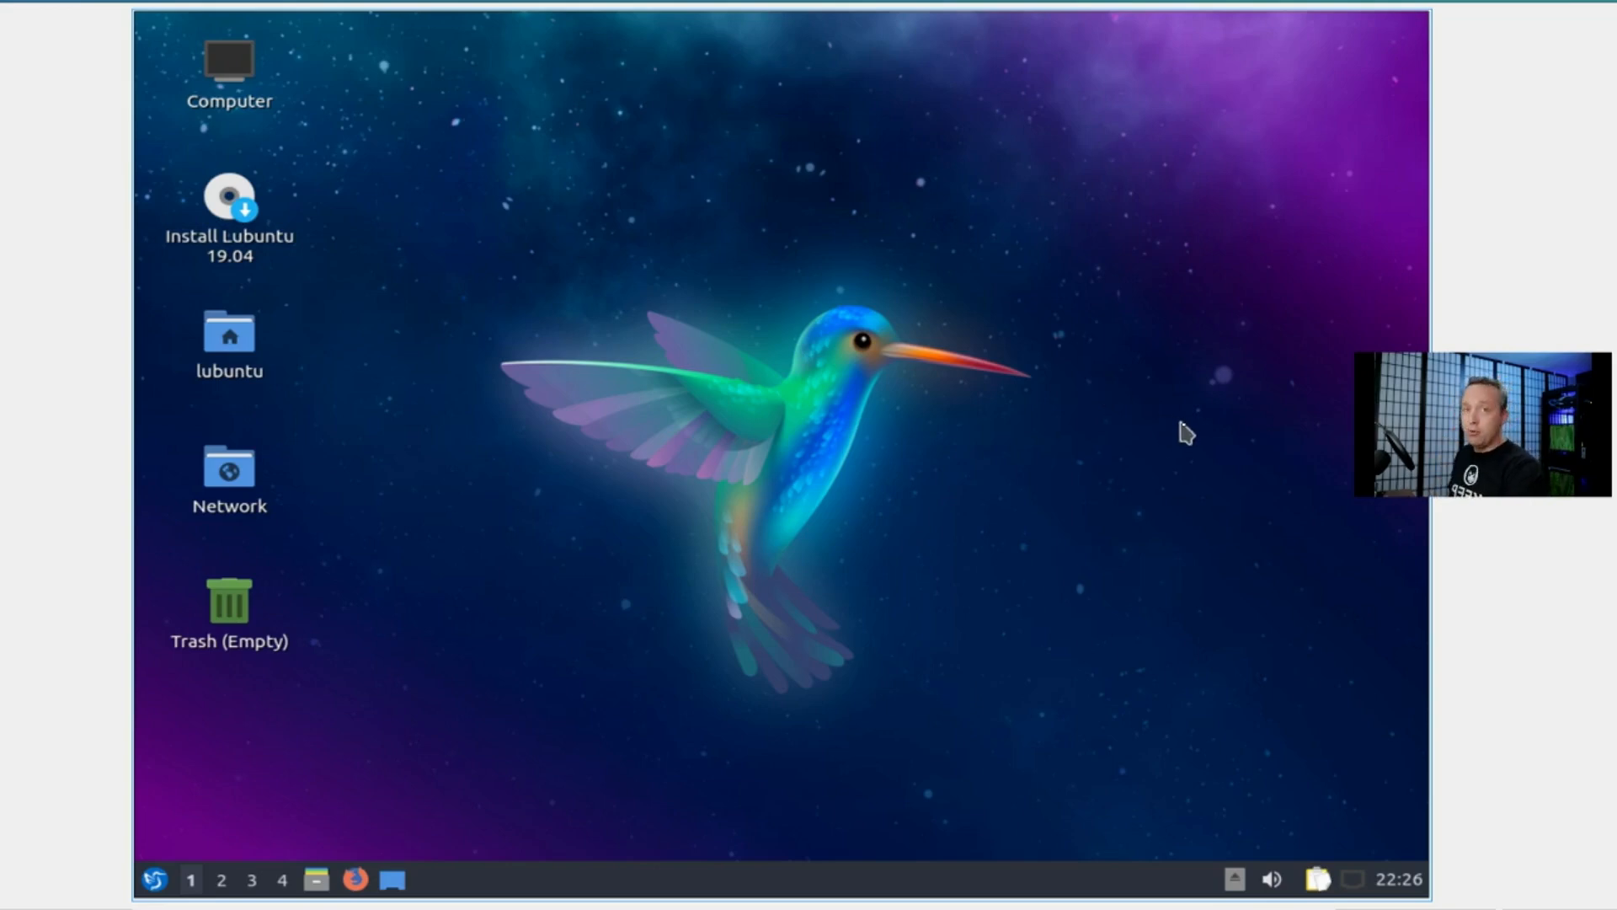
mouse_move(844, 621)
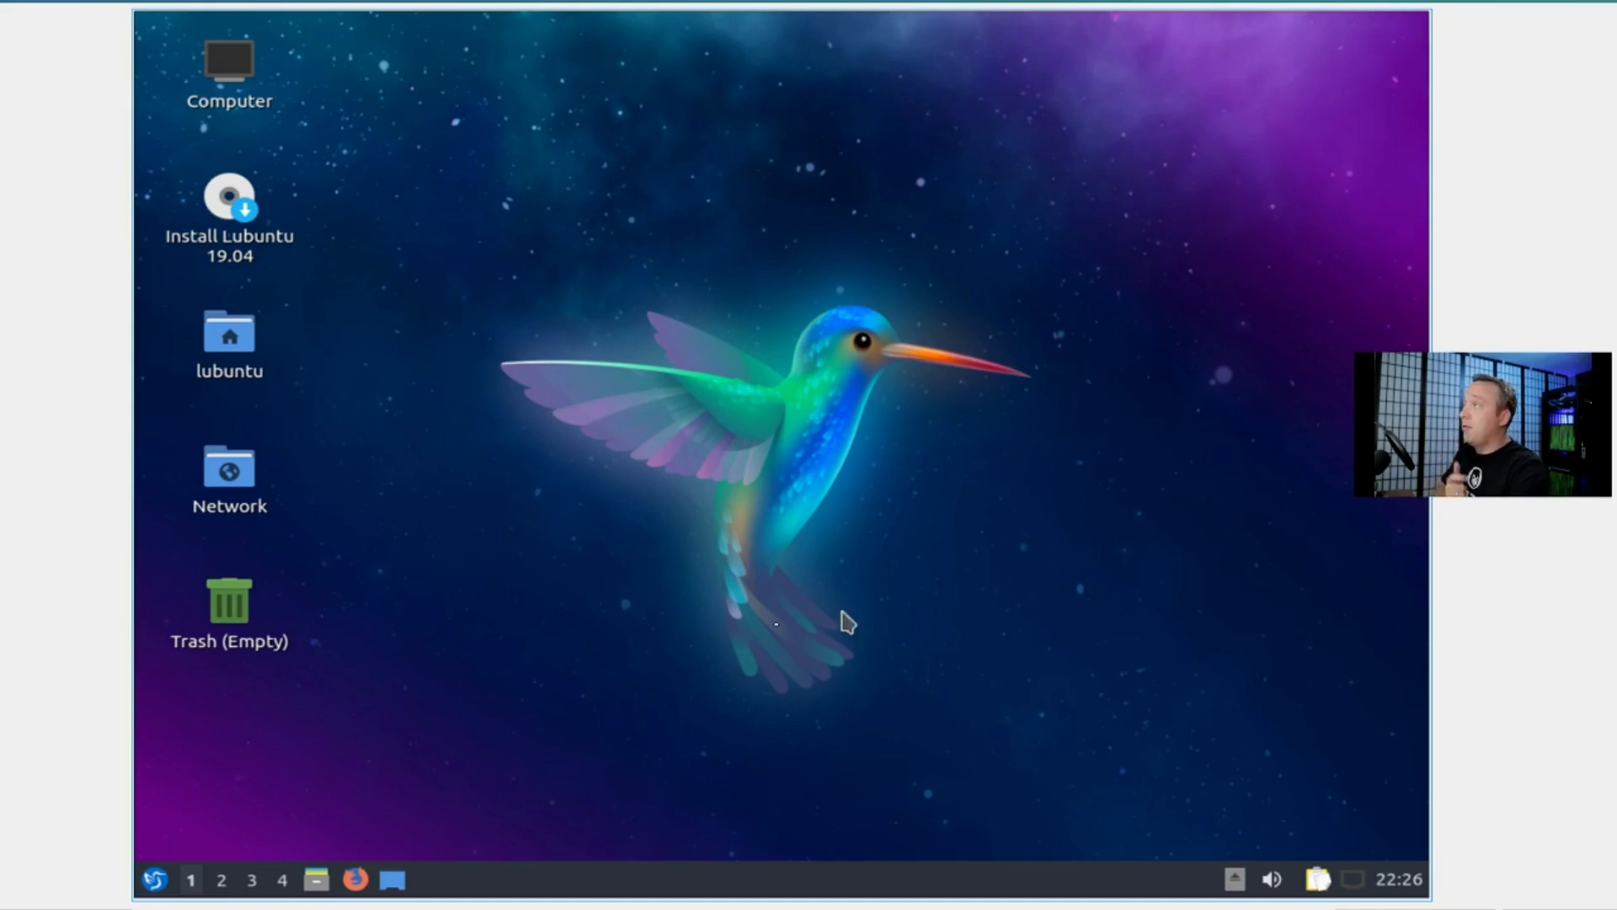
Launch the installer, keep American English and America/Chicago, and erase the entire 30 GiB disk.
left_click(230, 197)
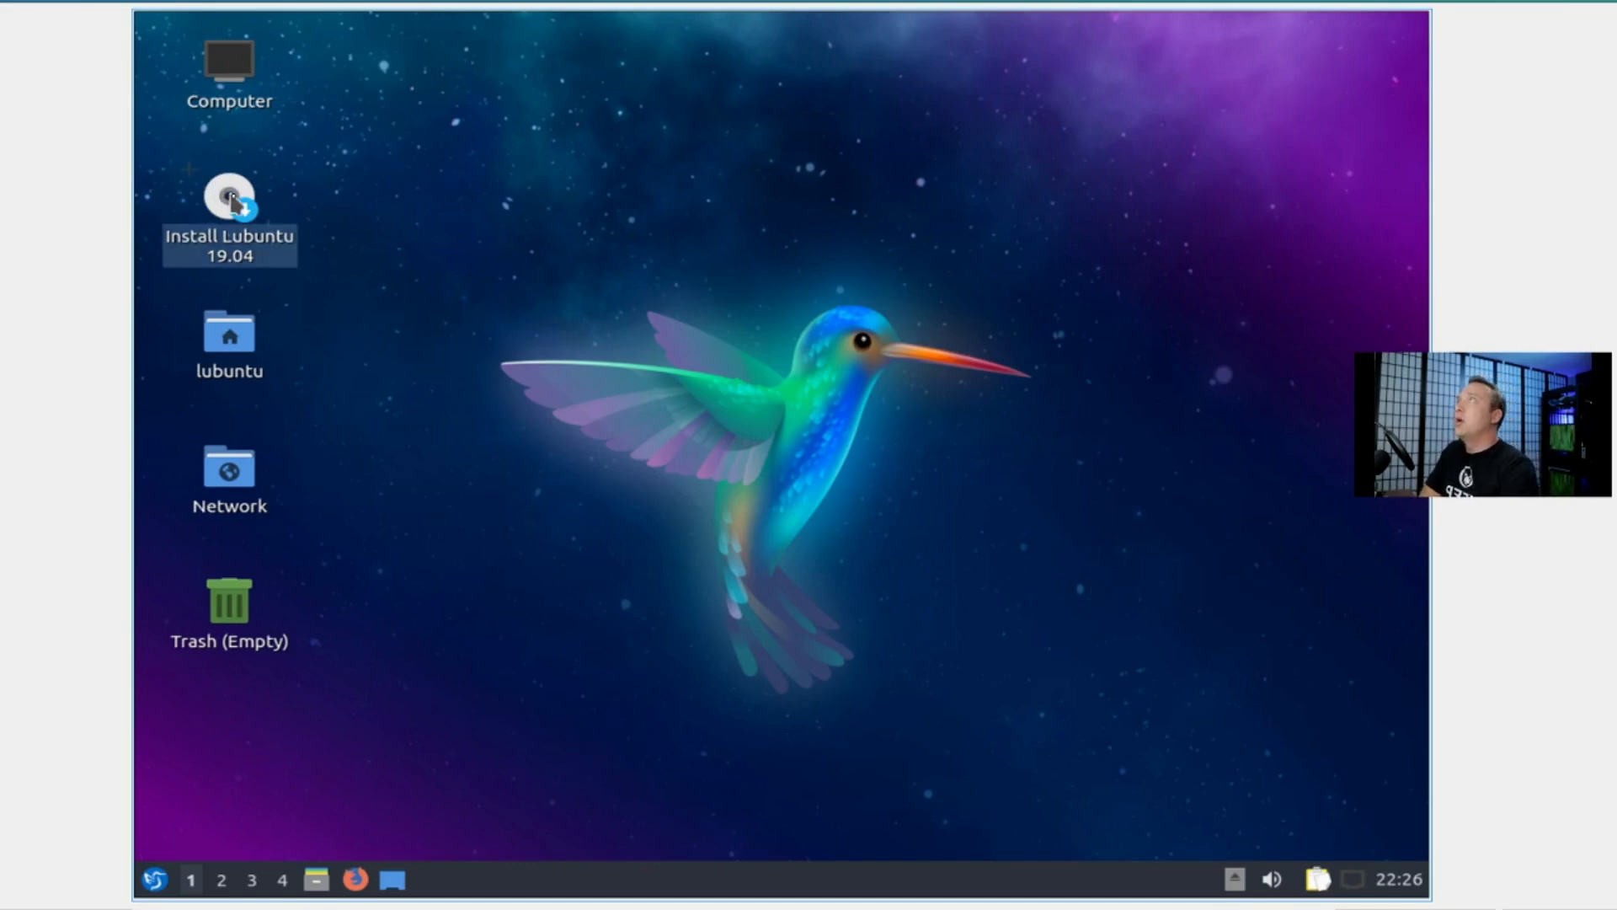
left_click(229, 196)
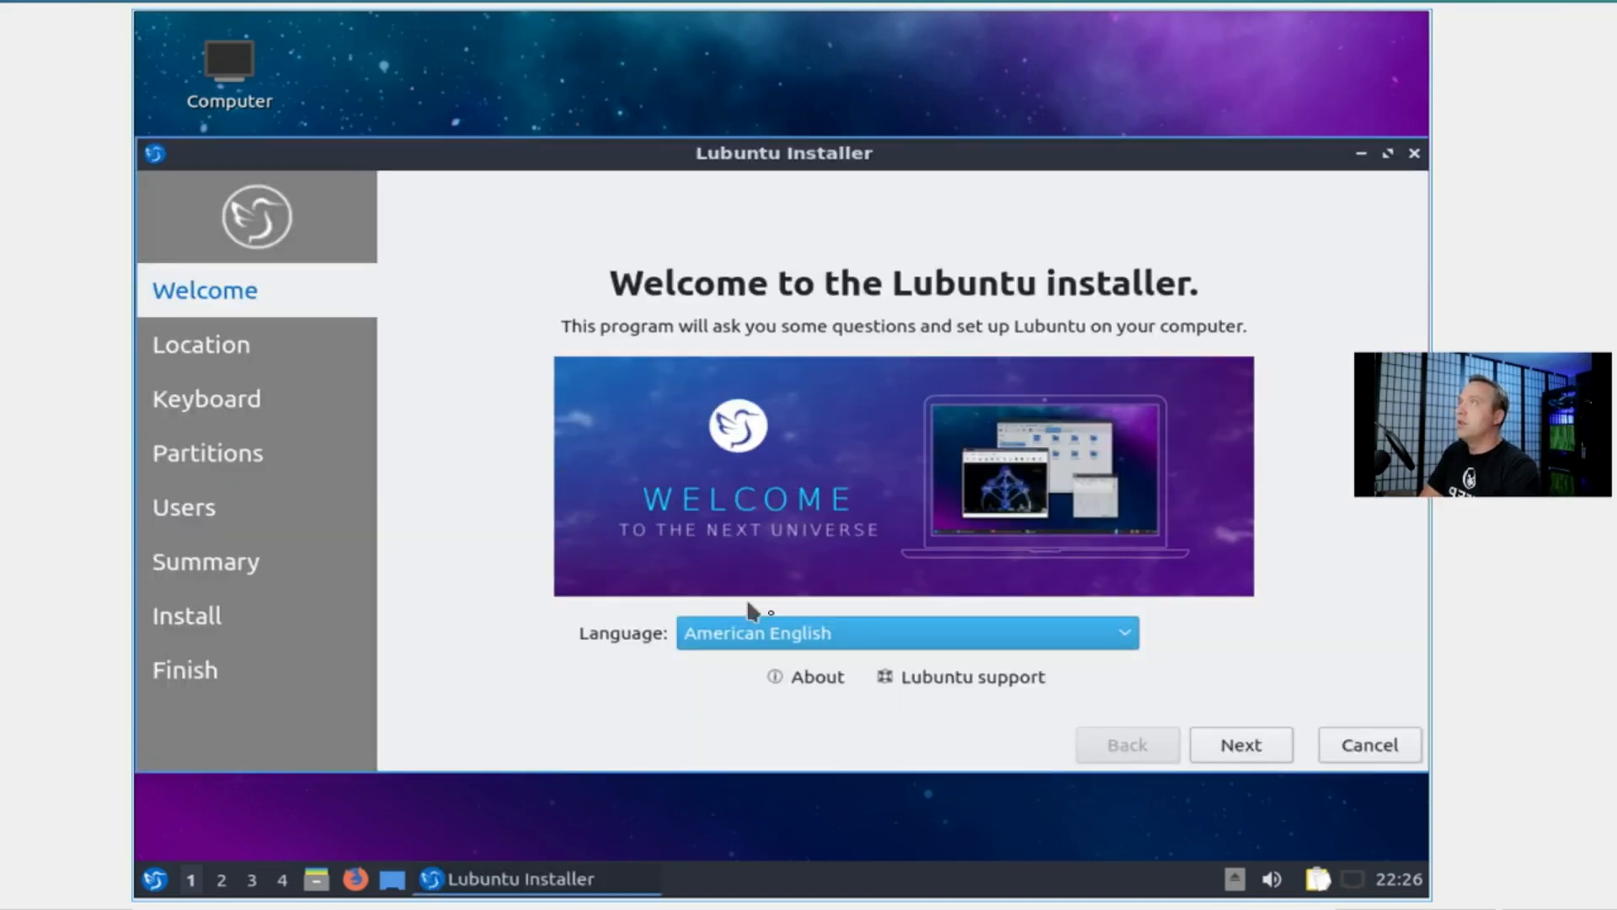
left_click(1240, 744)
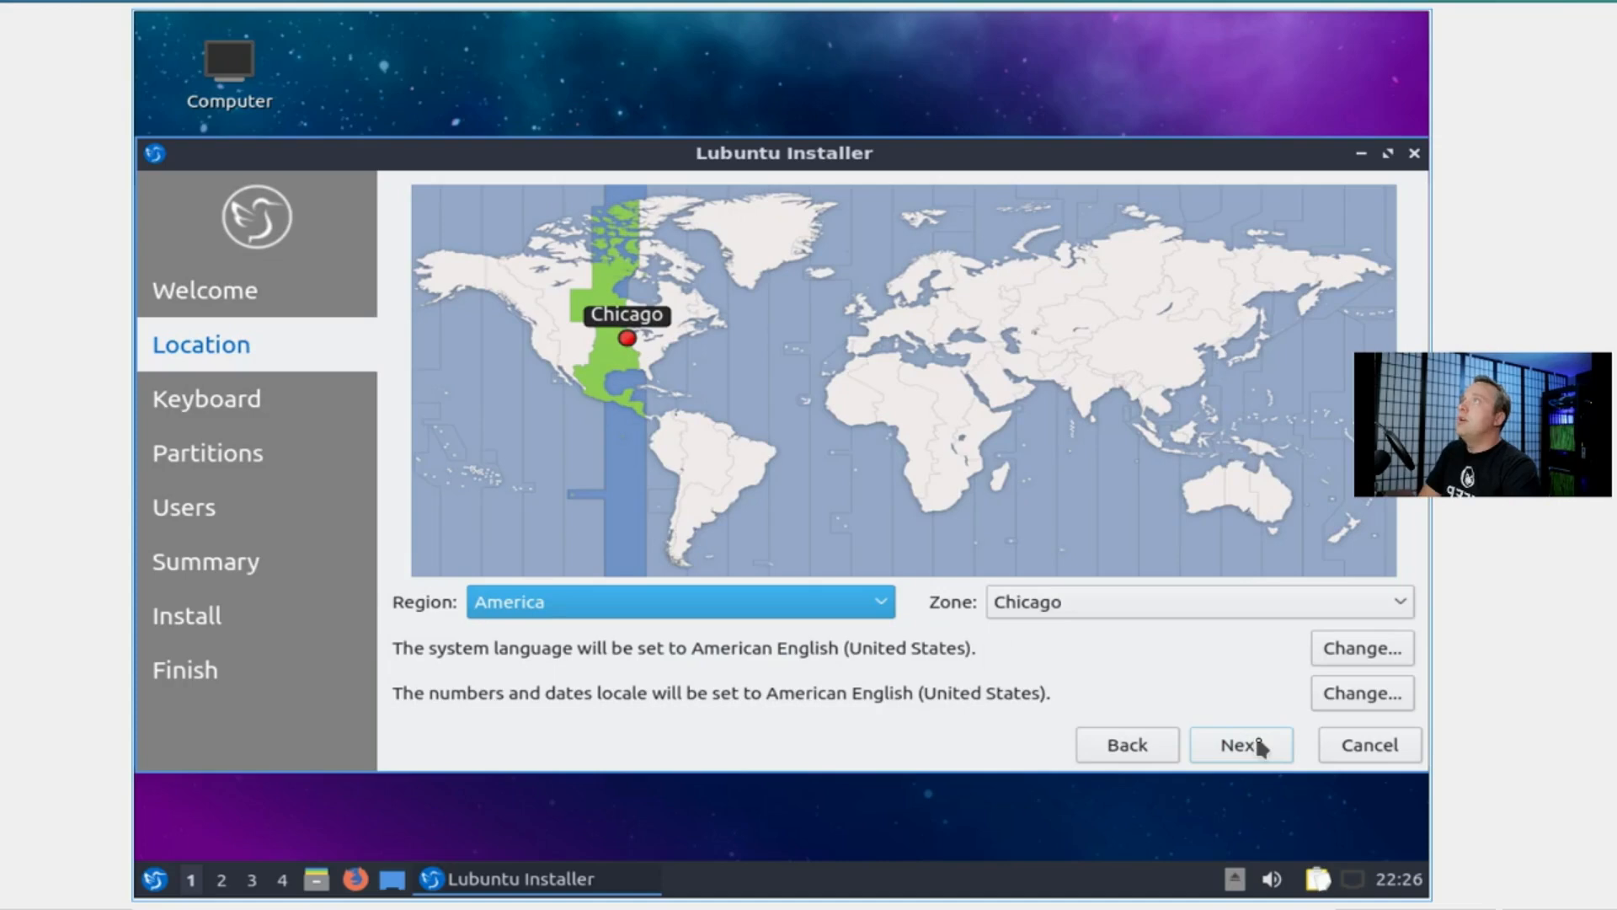
left_click(1241, 744)
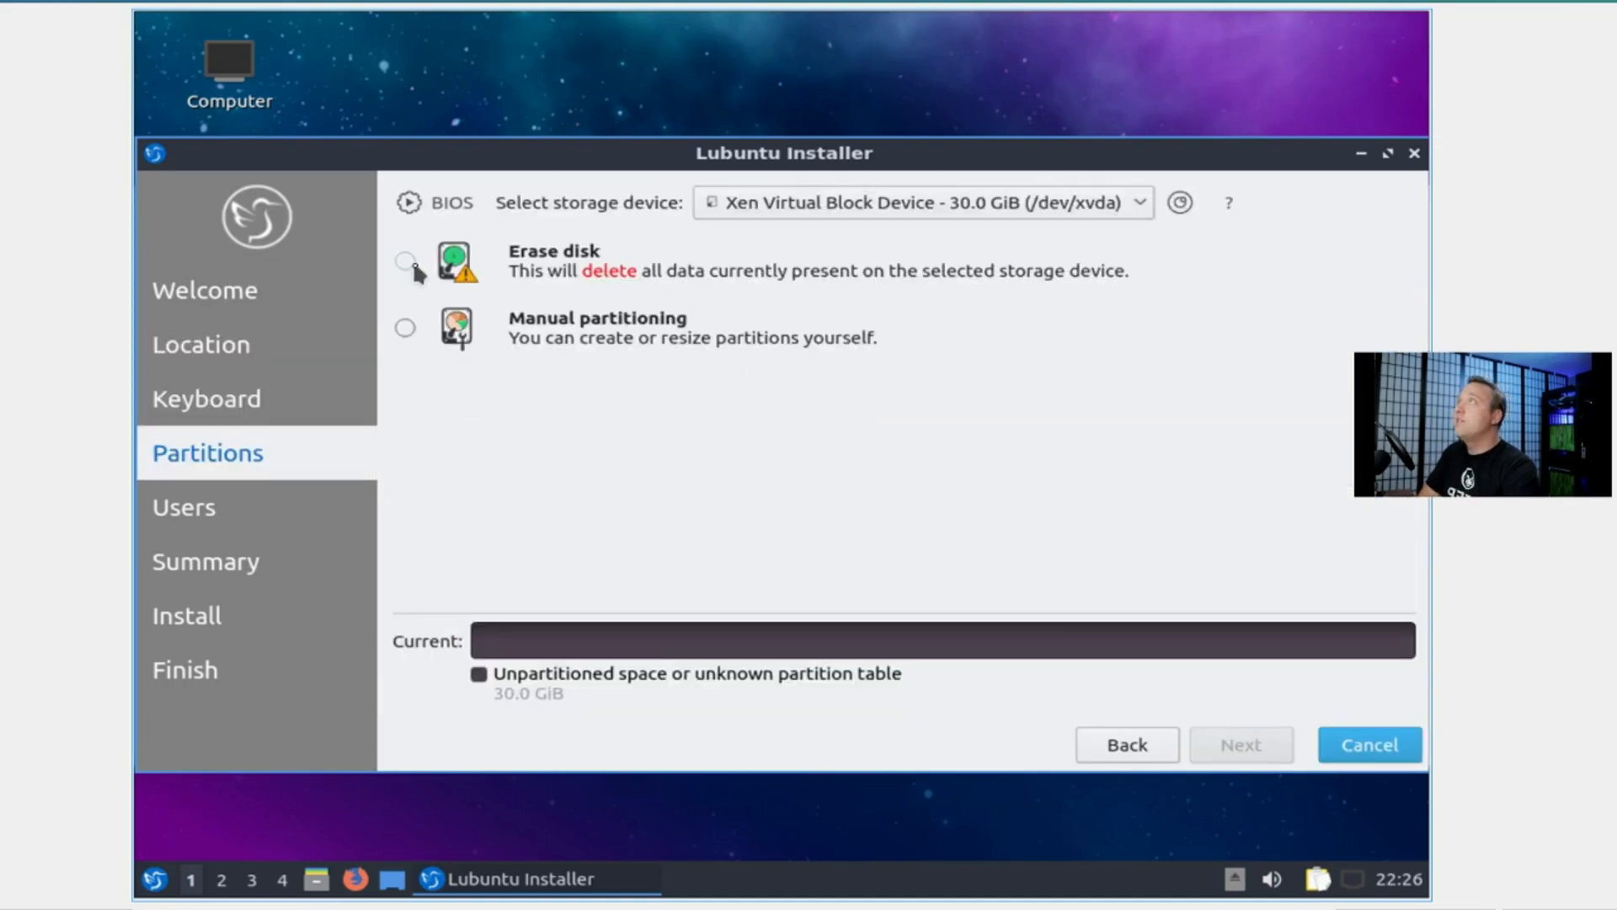
left_click(404, 260)
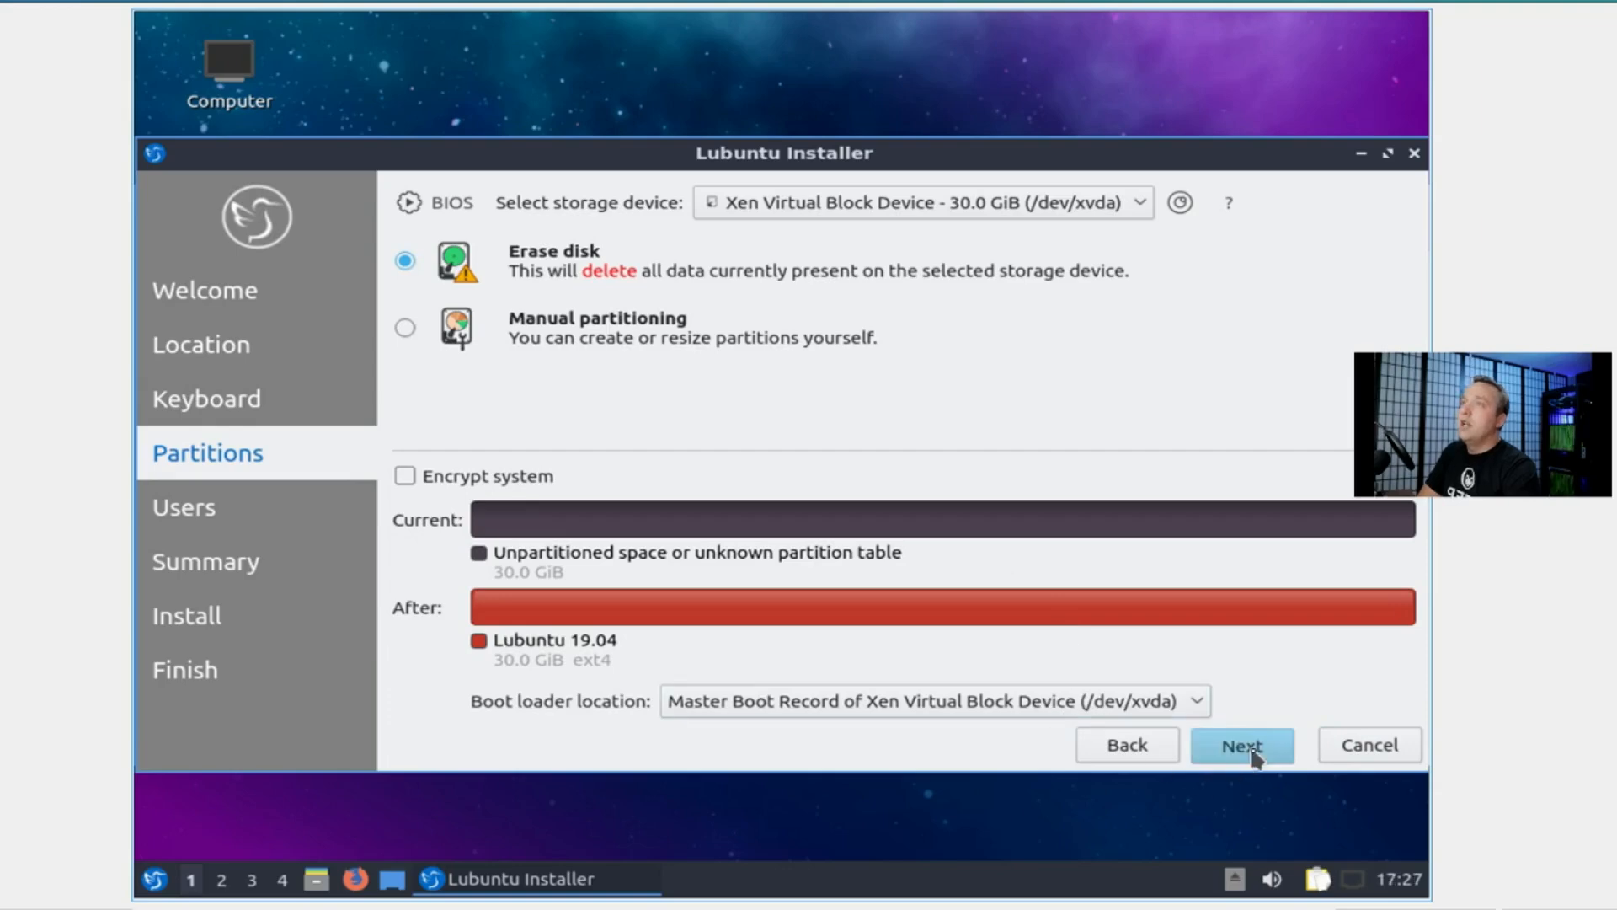
left_click(1241, 744)
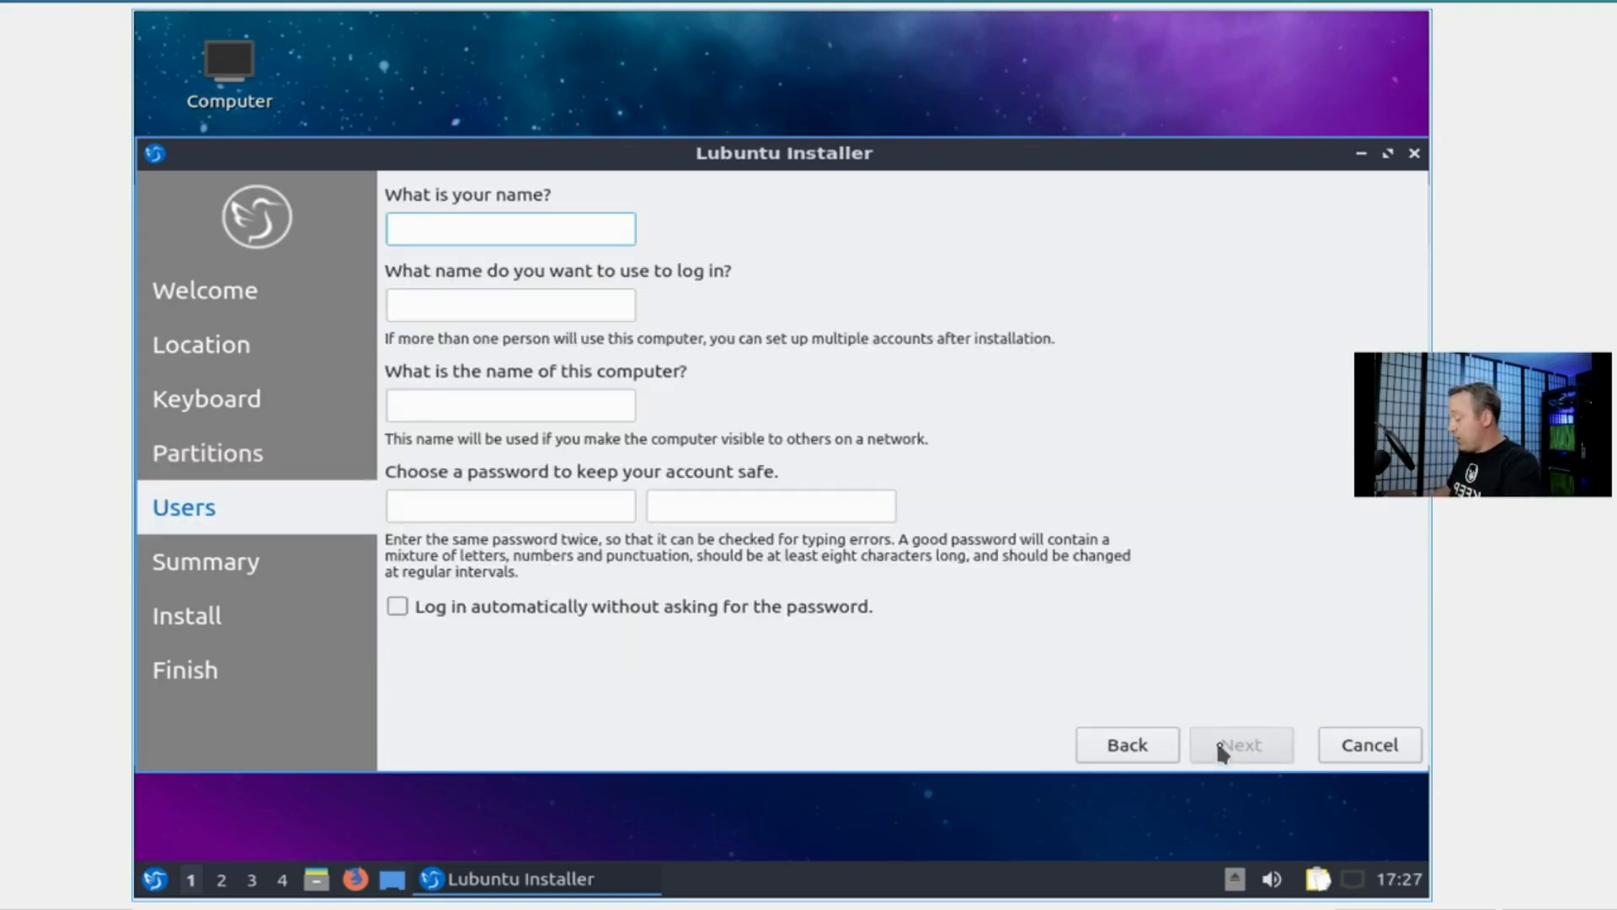
Create user titus on computer titus-pc, confirm the summary, and start installing Lubuntu 19.04.
type("titus")
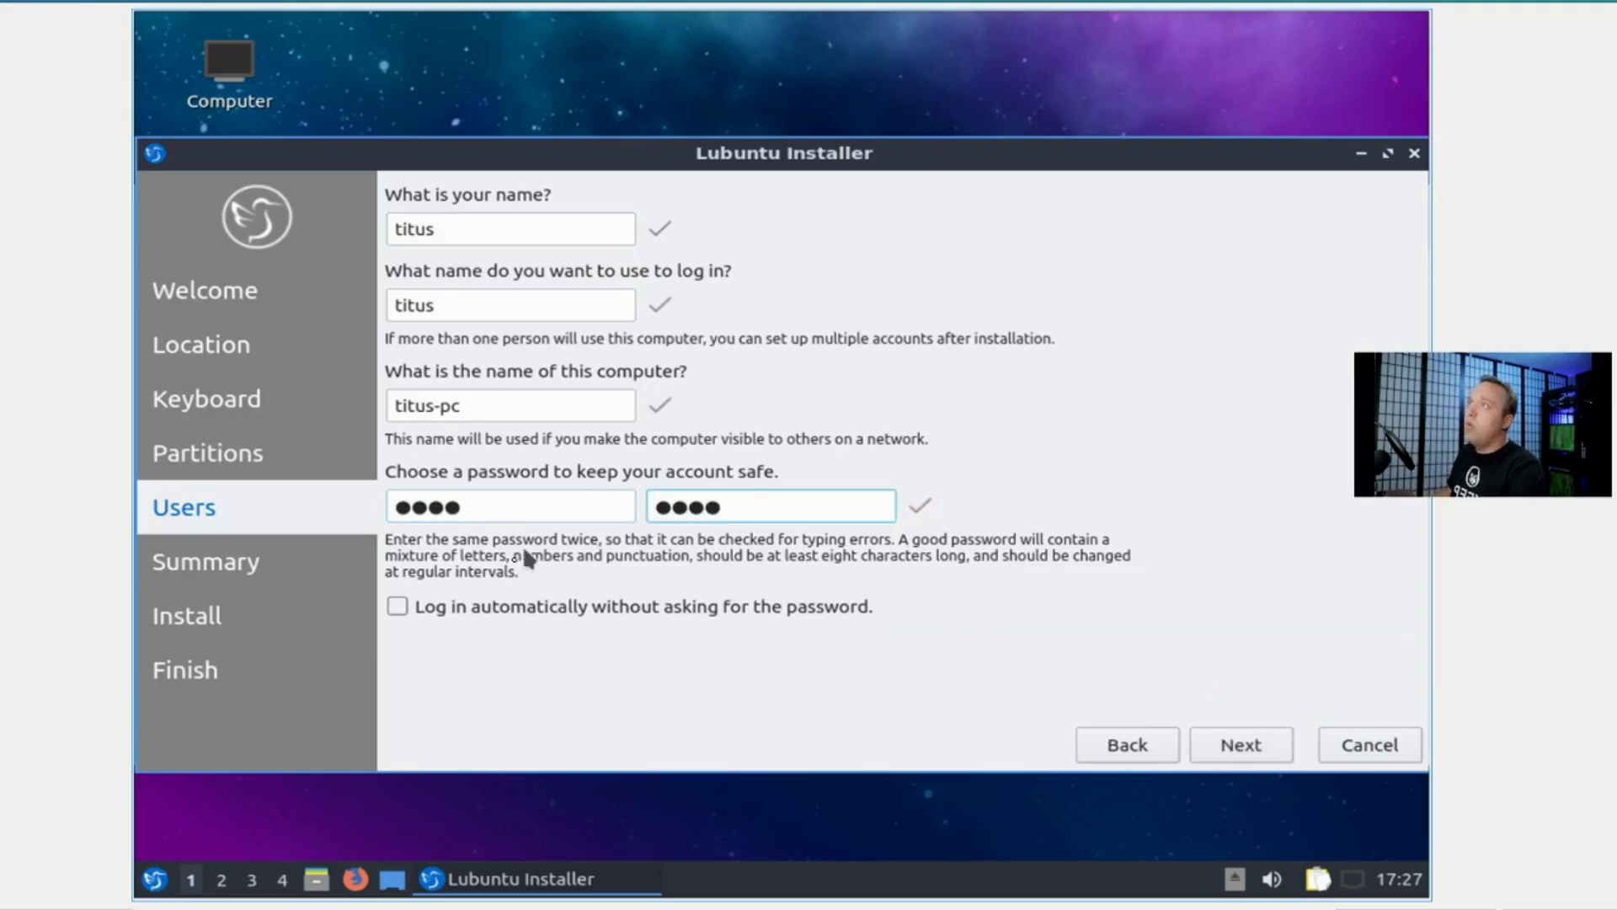
left_click(1240, 744)
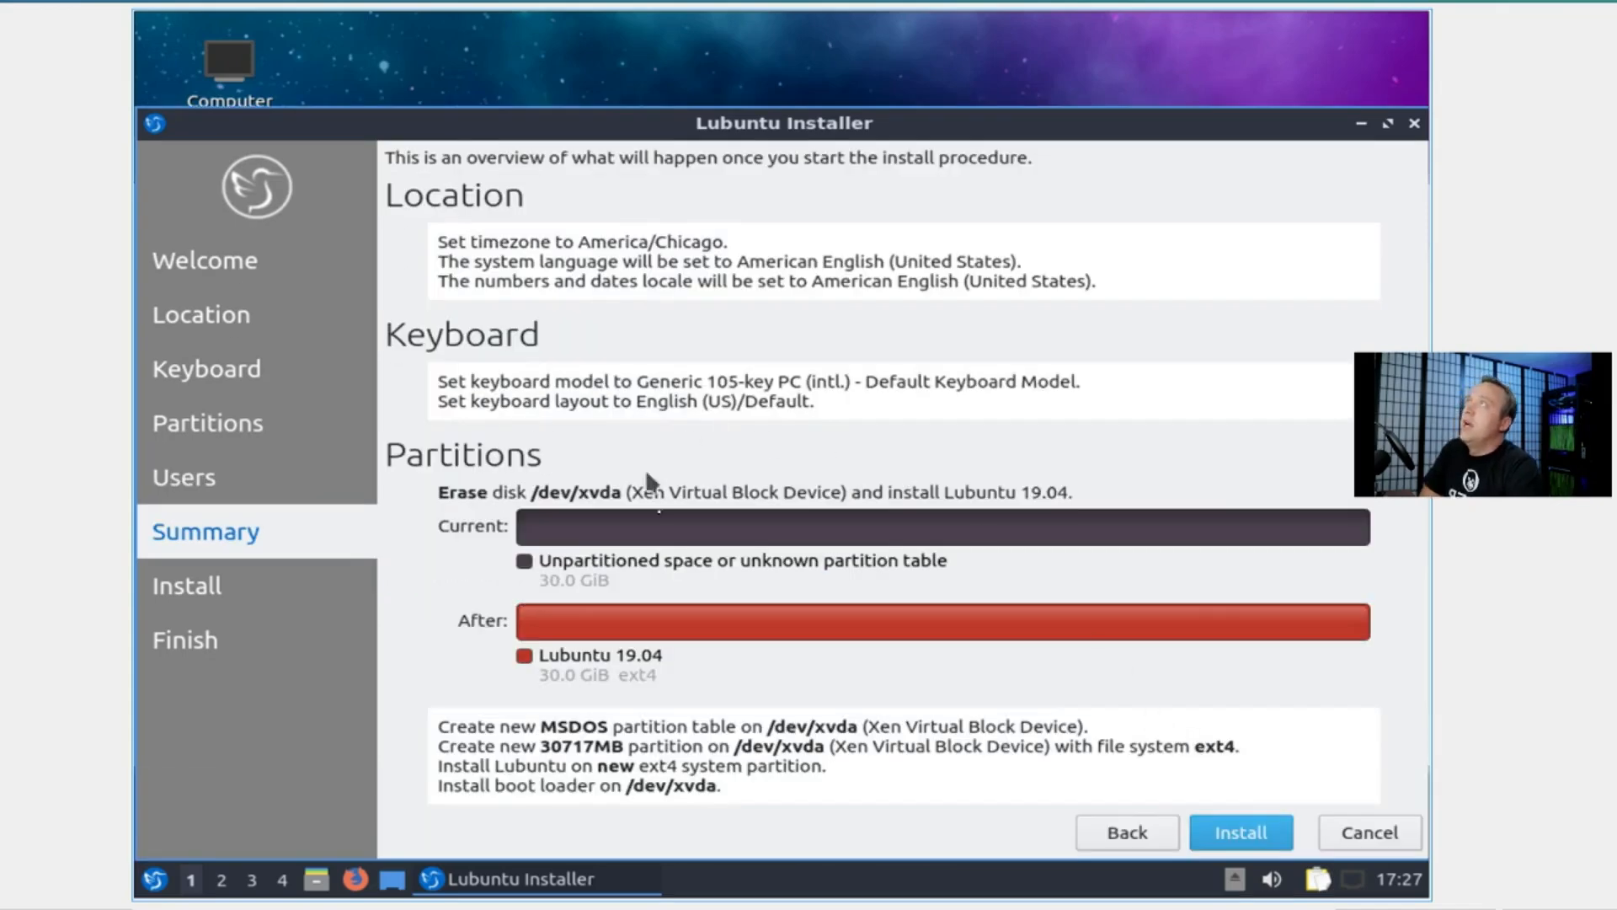
mouse_move(923, 473)
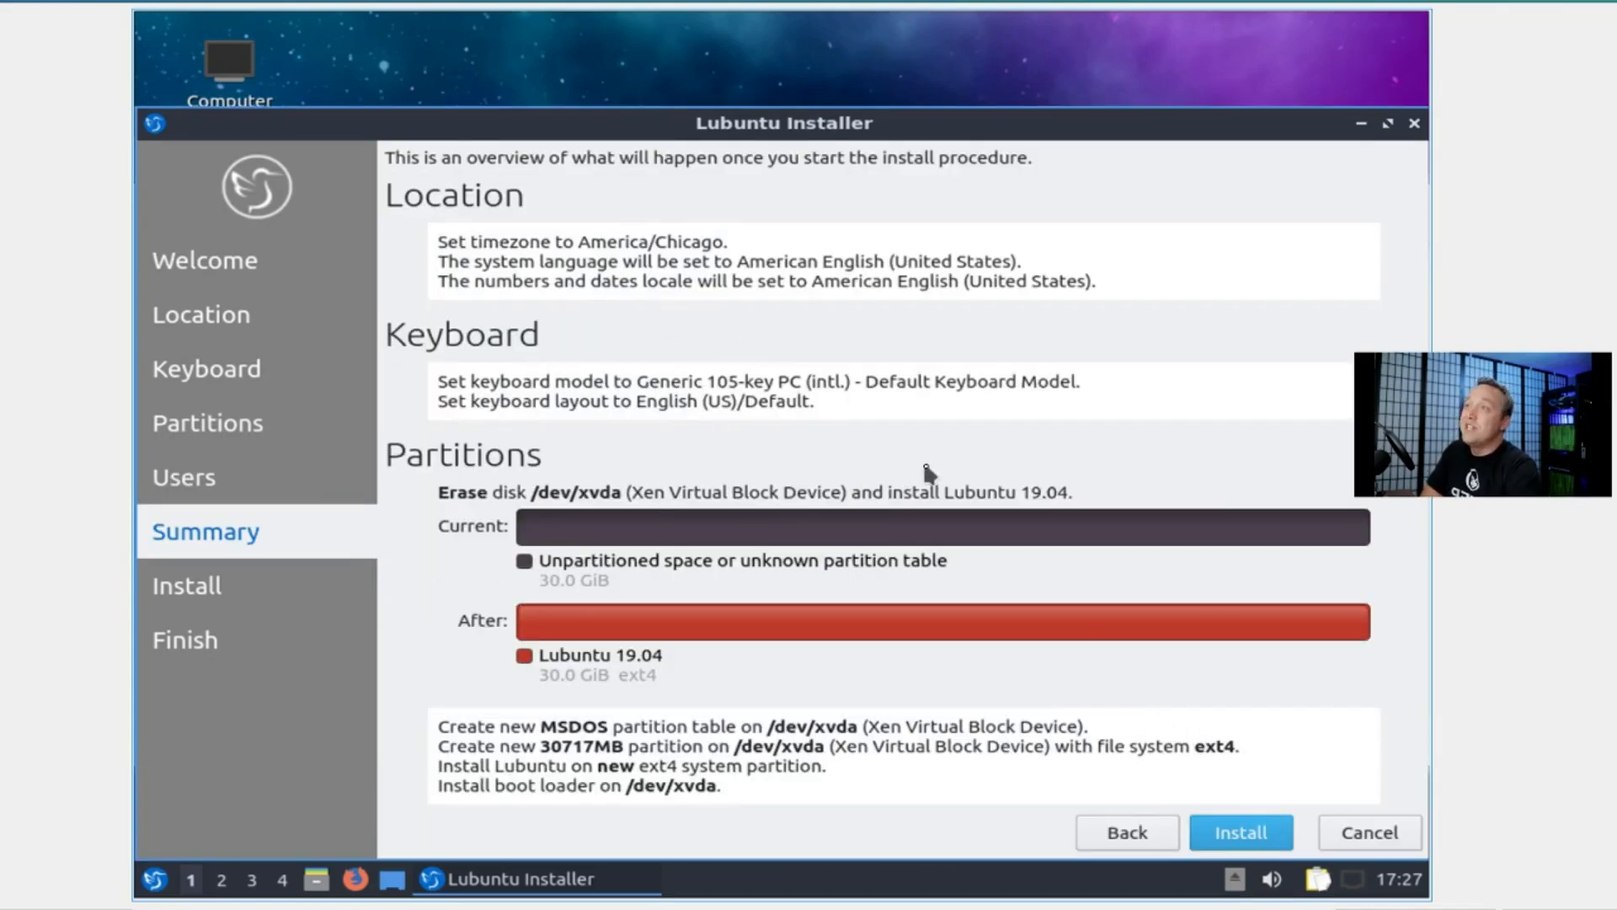
mouse_move(1199, 761)
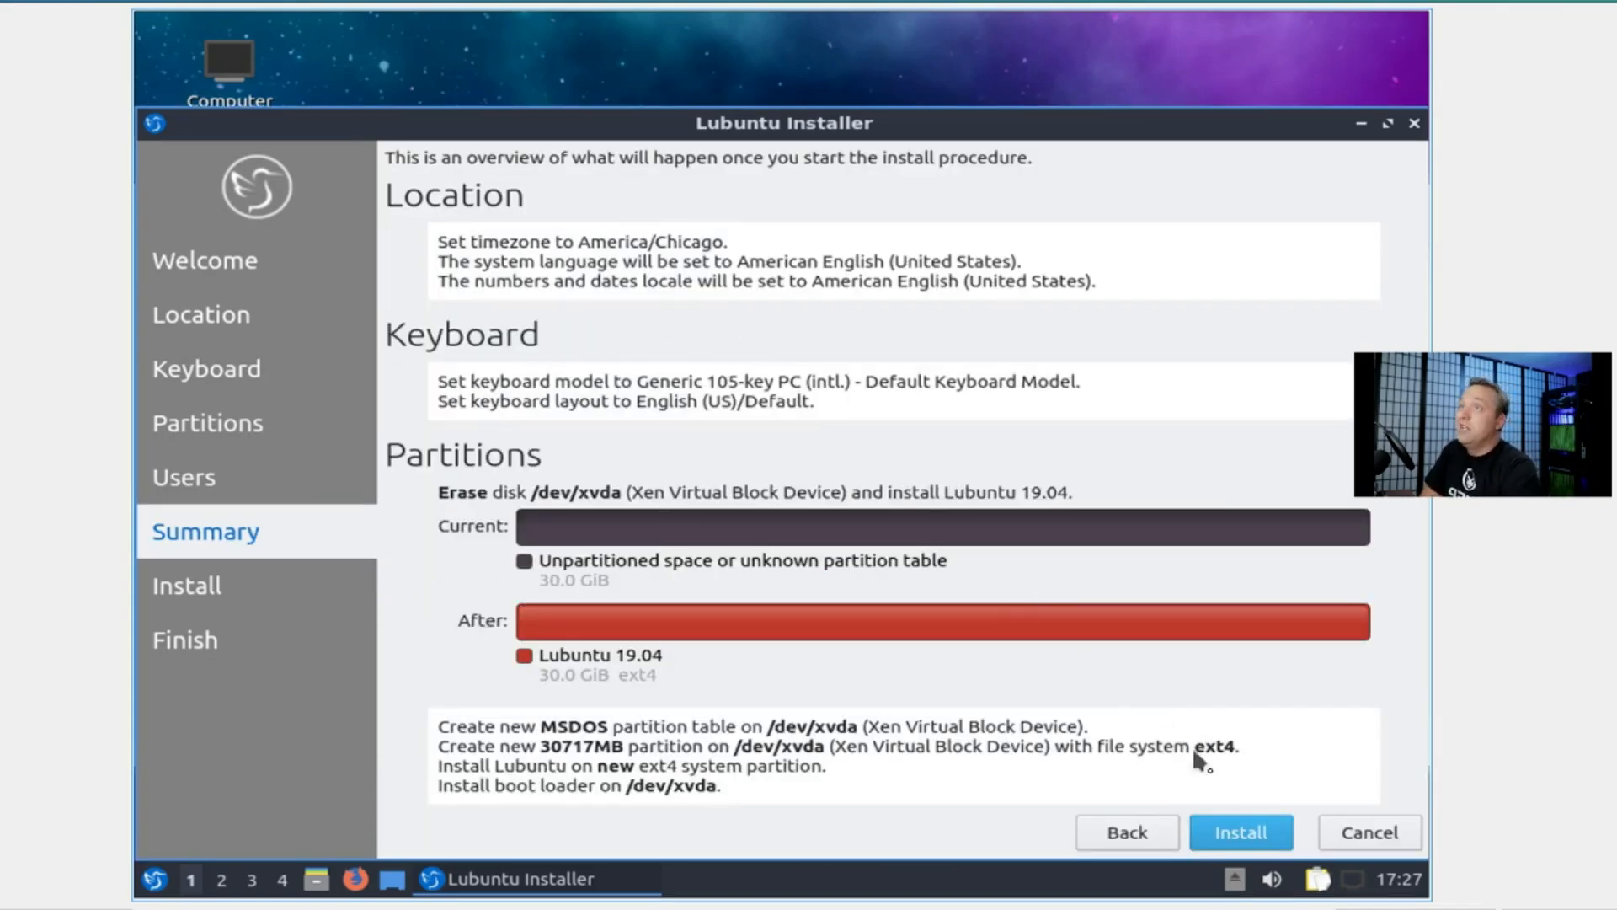
left_click(1241, 832)
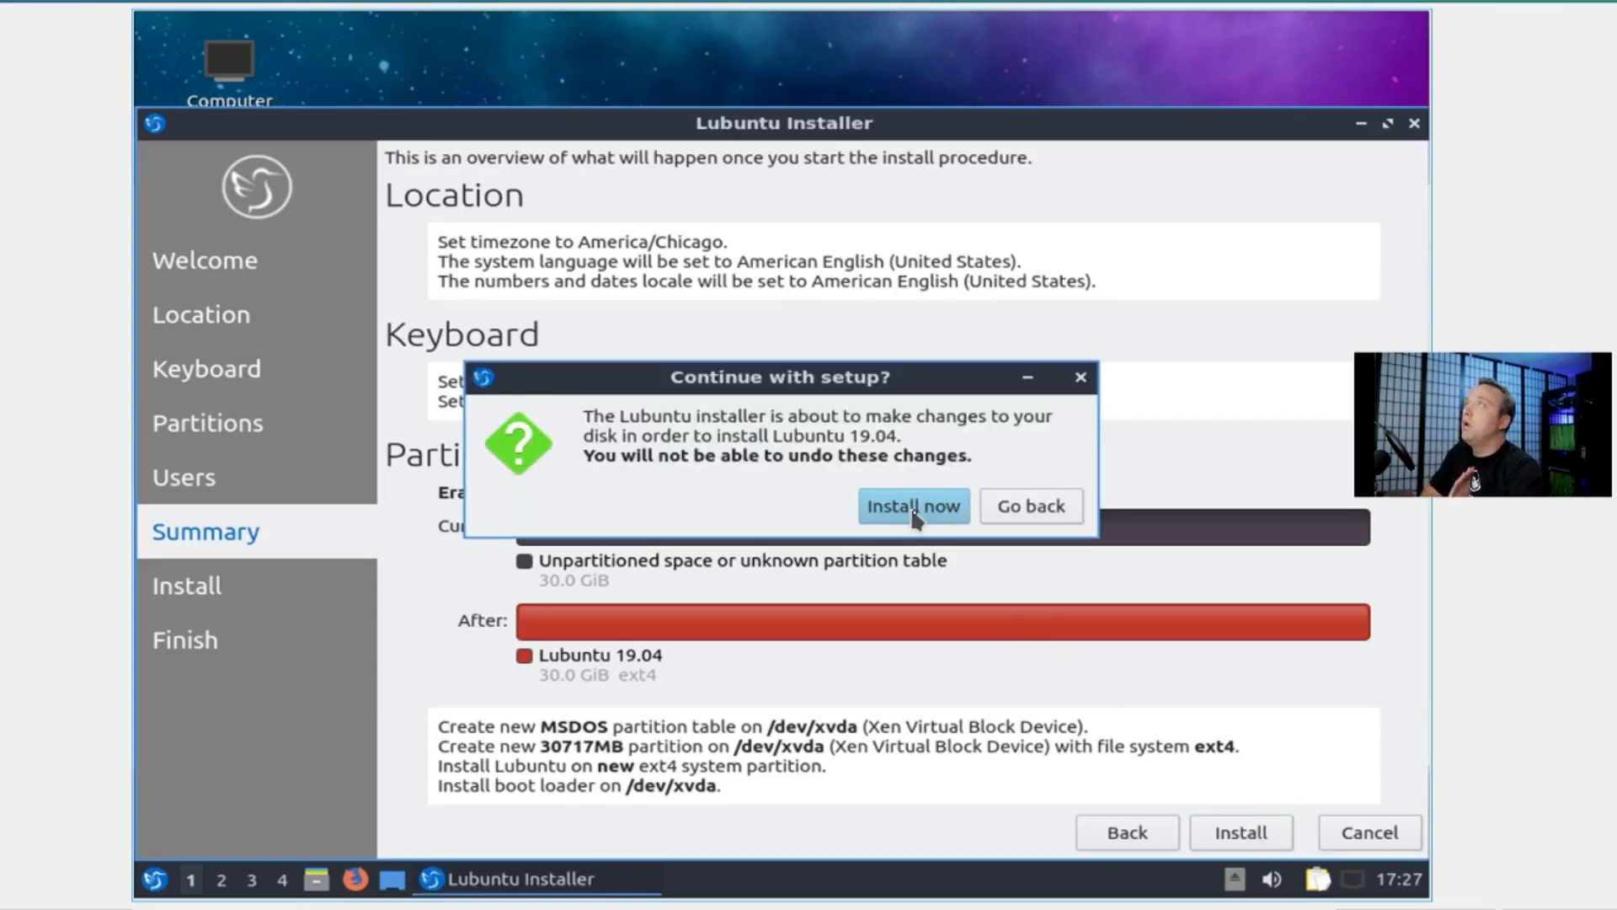
left_click(912, 506)
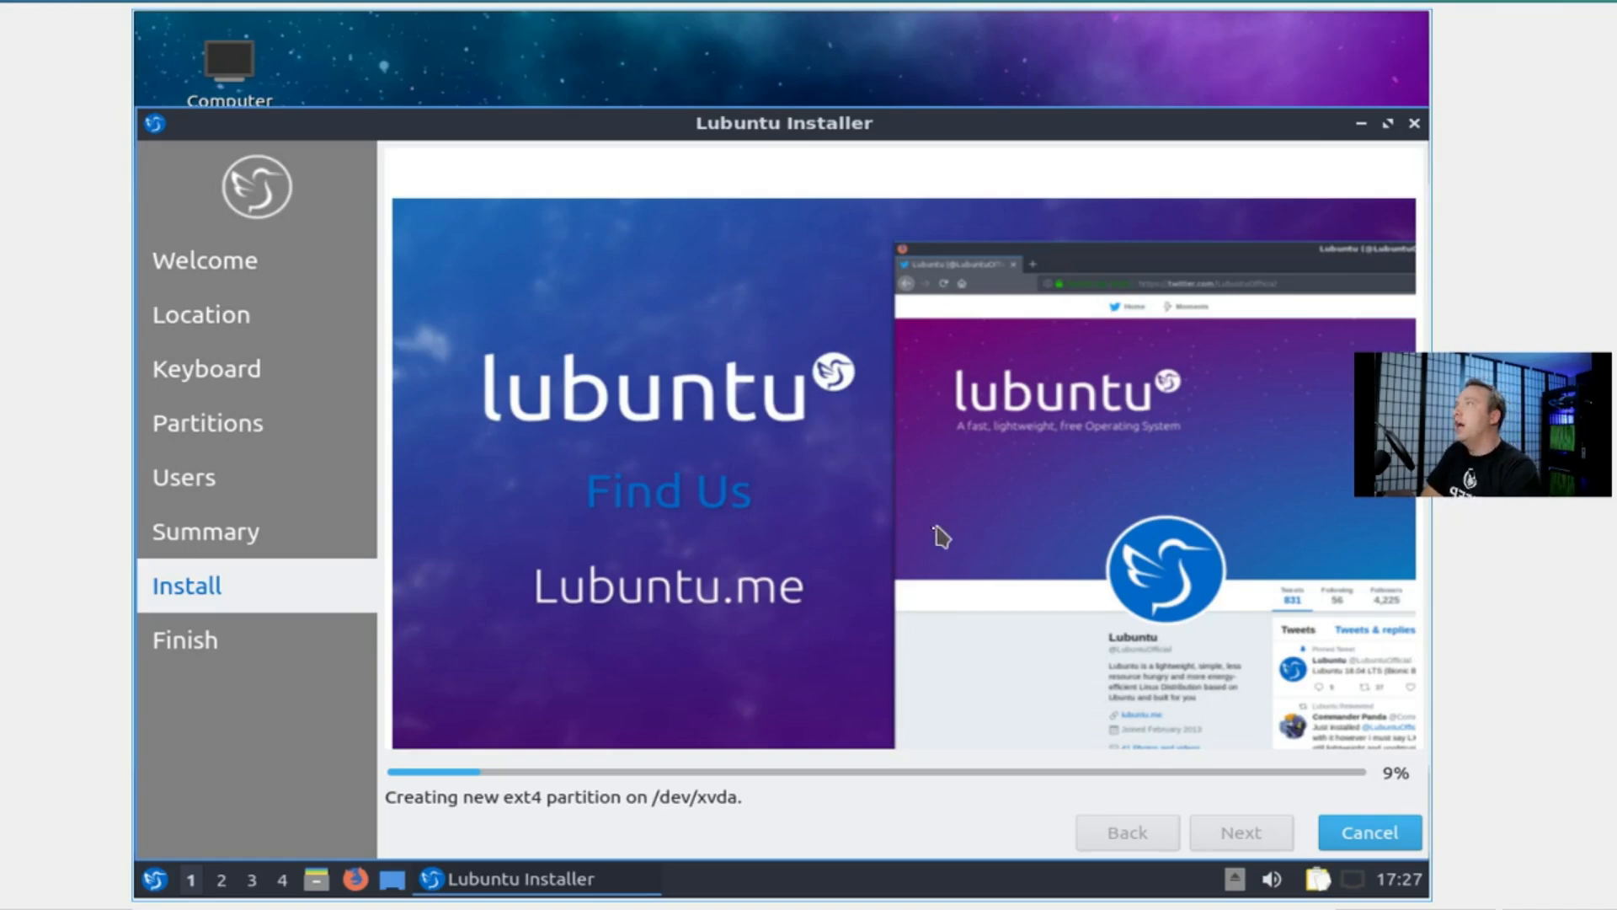
mouse_move(820, 526)
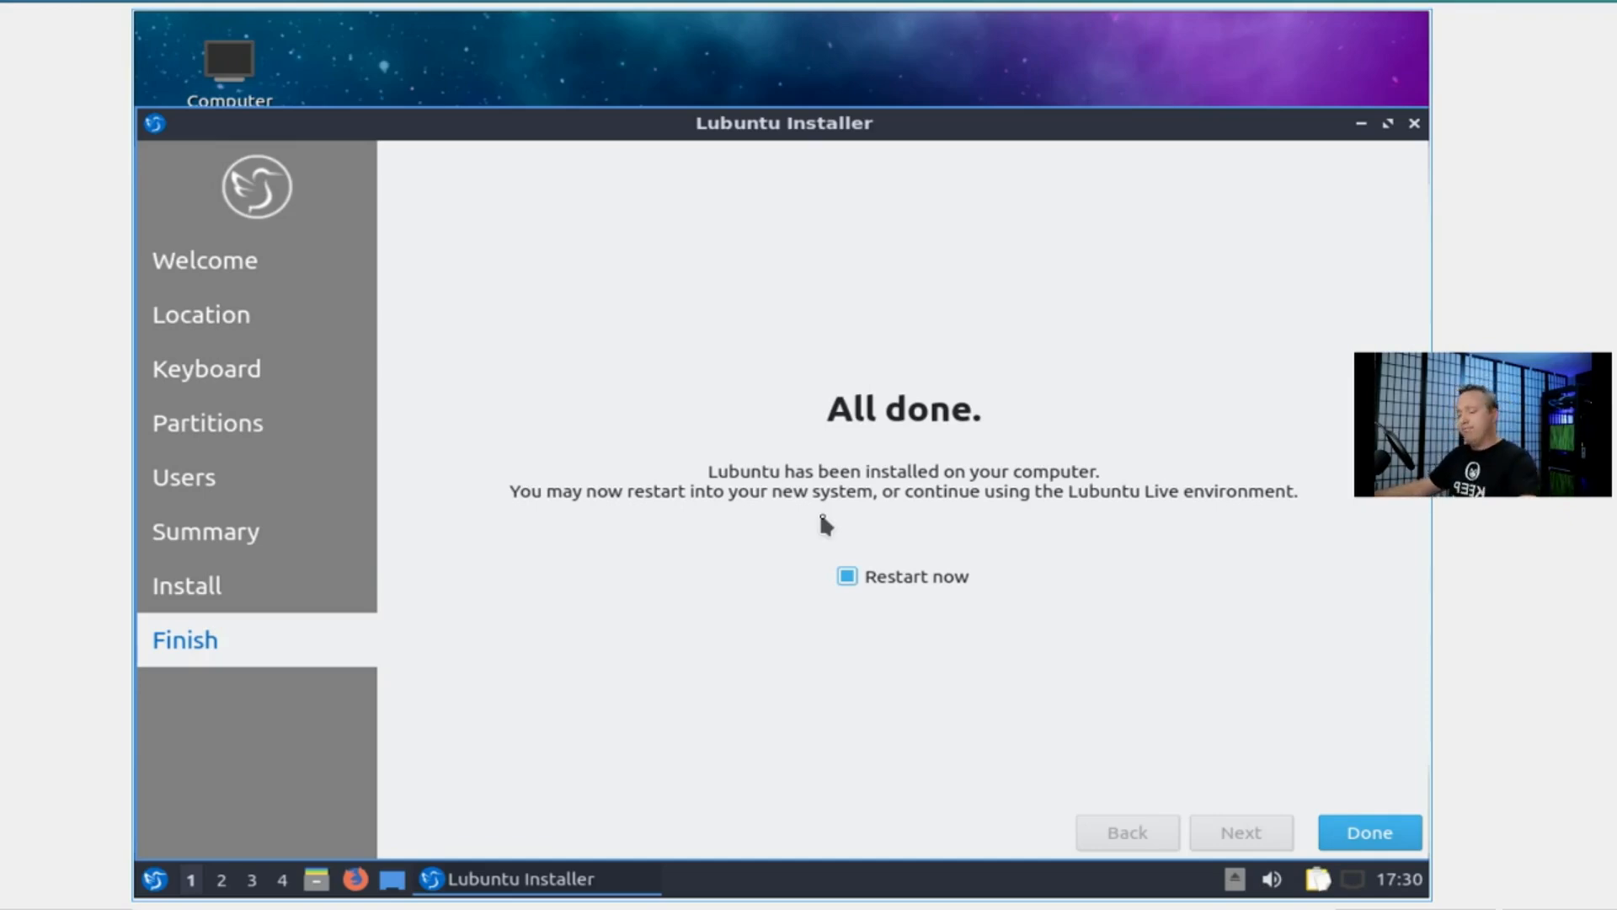
mouse_move(1093, 650)
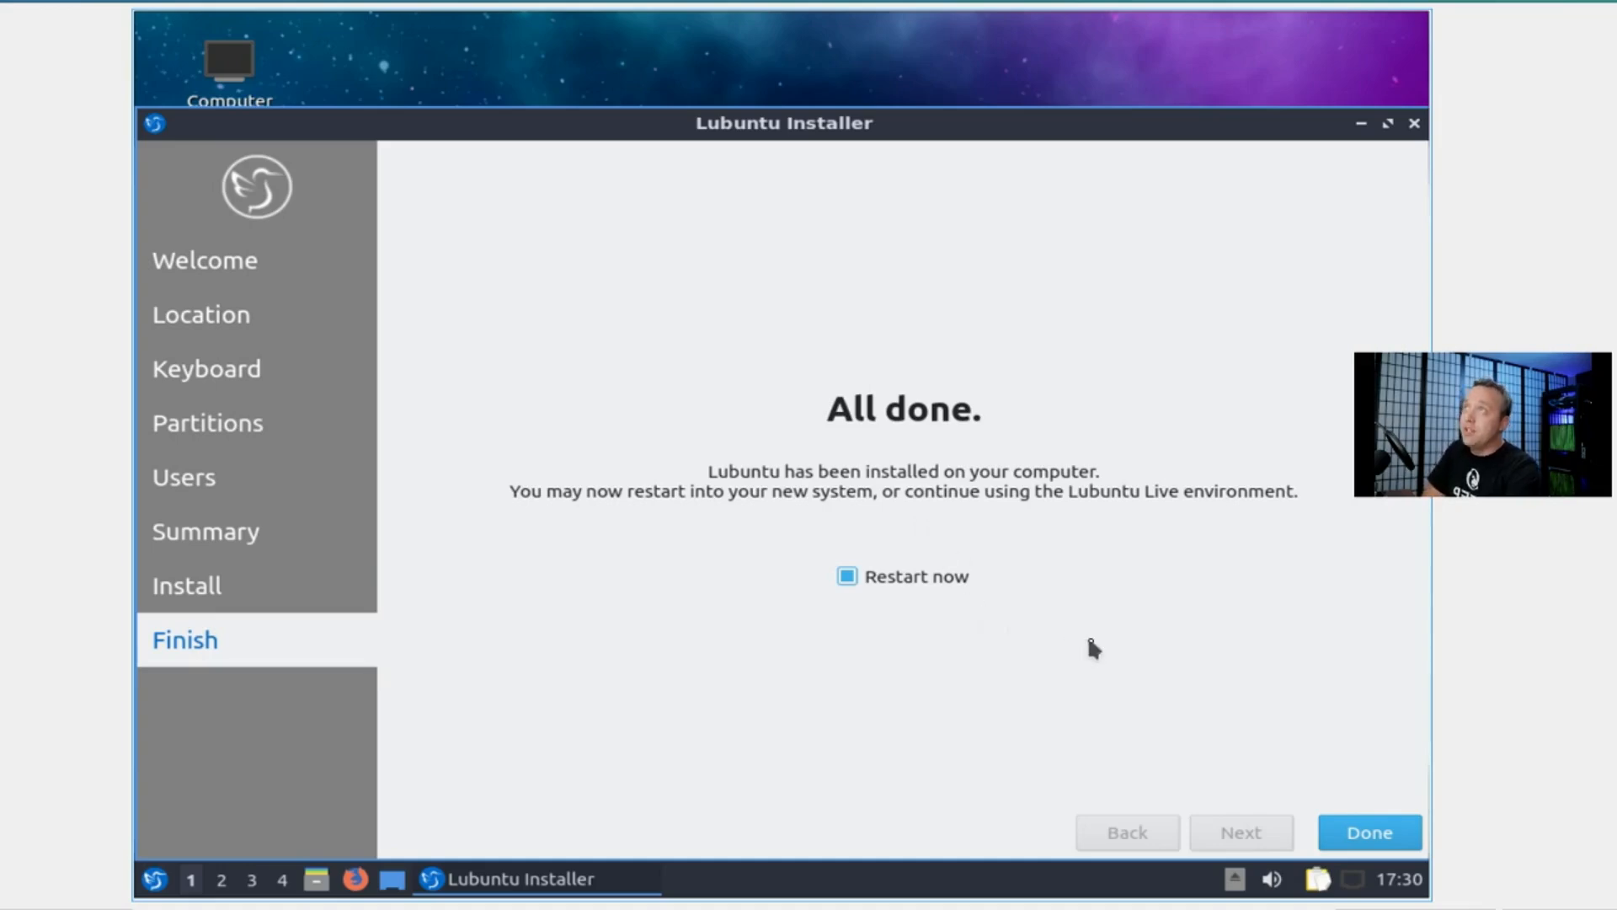
mouse_move(1349, 794)
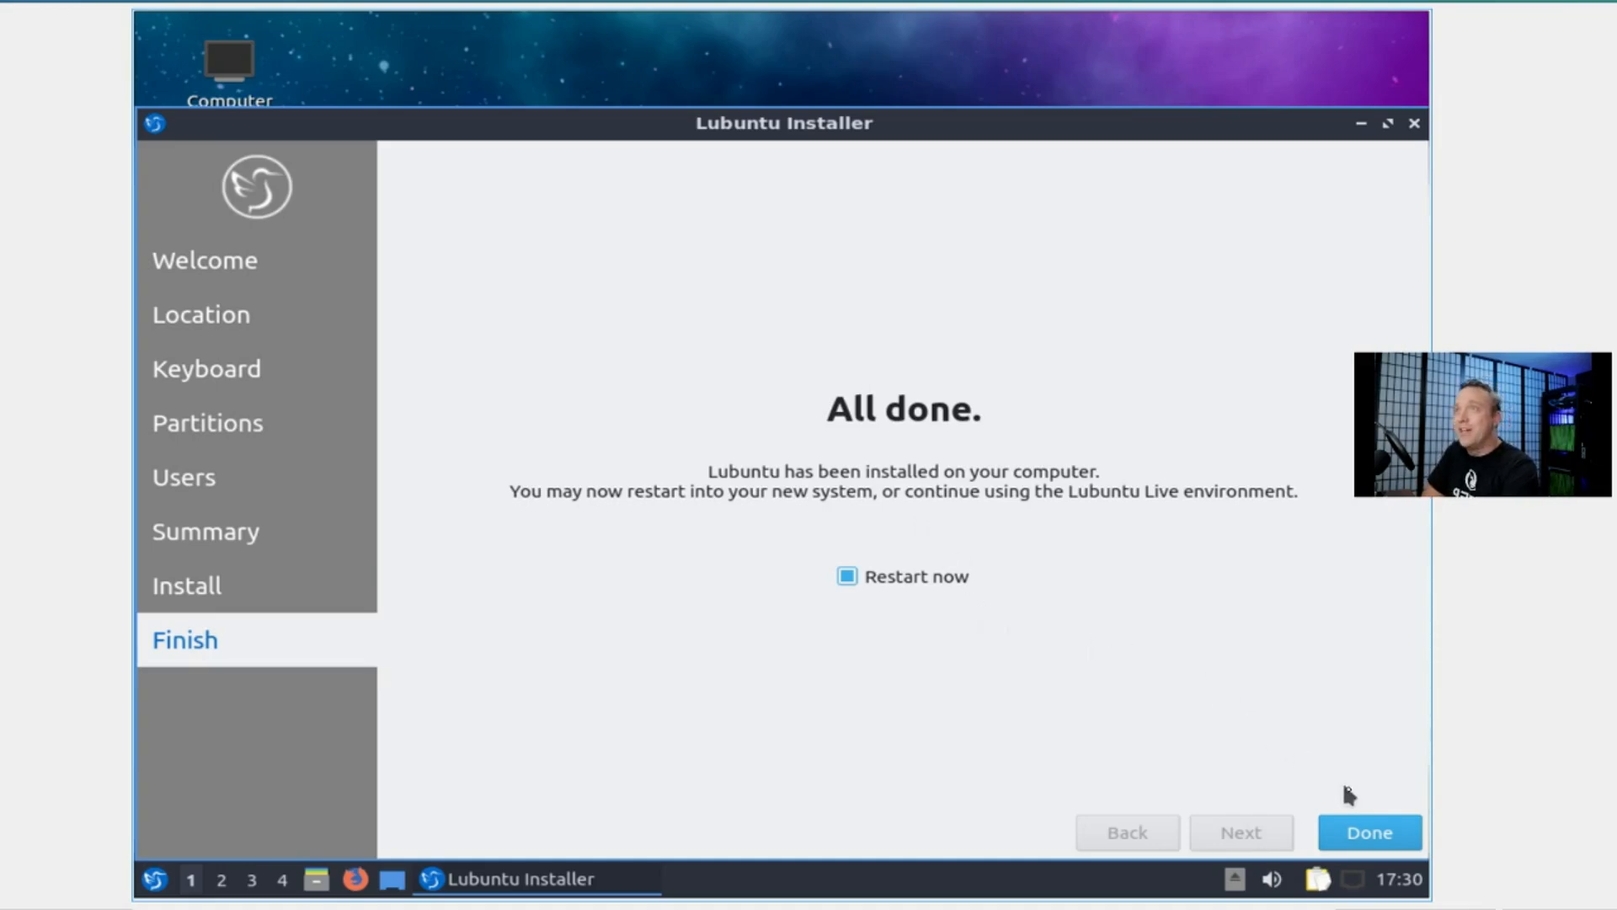
mouse_move(1370, 833)
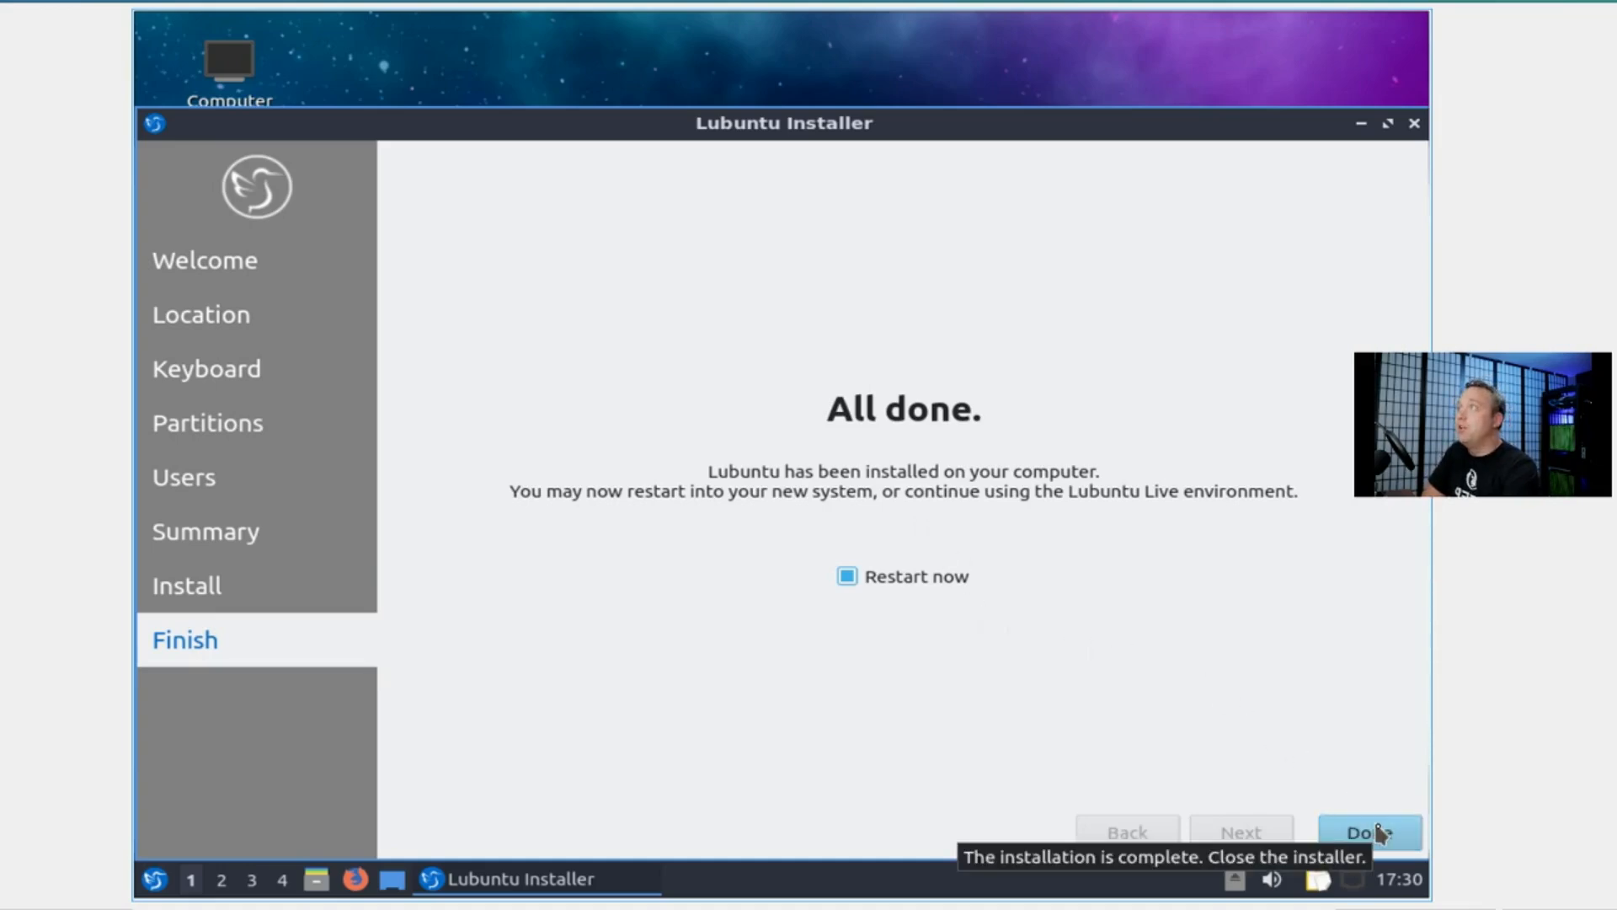
mouse_move(1291, 768)
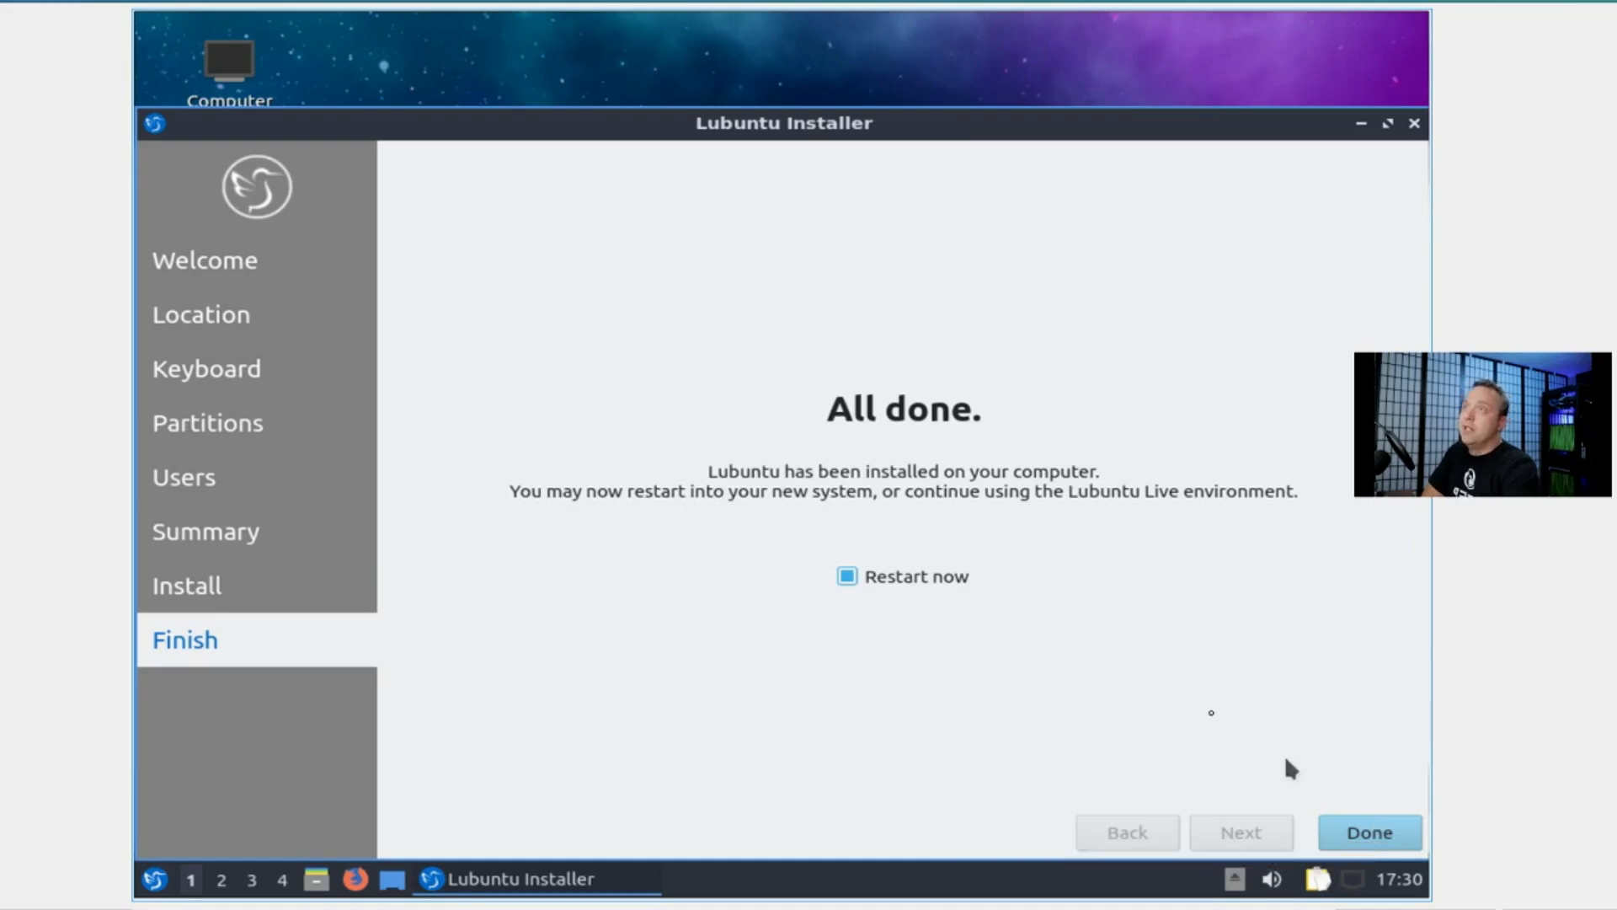
Finish the installer with Restart now checked to reboot into the installed system.
left_click(1368, 832)
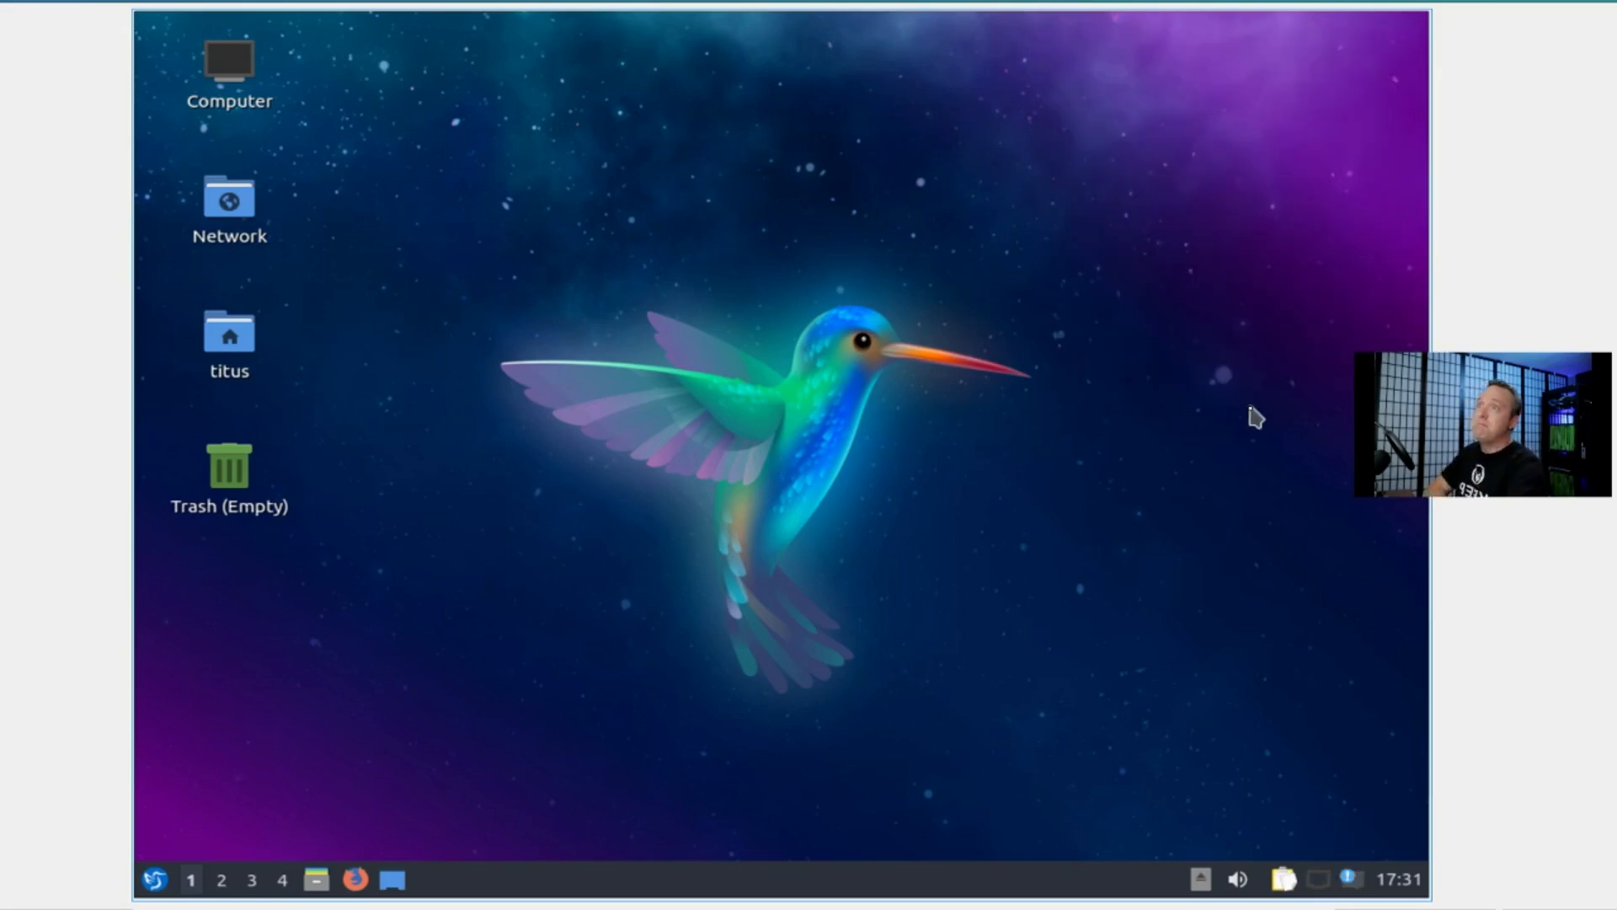
mouse_move(225, 845)
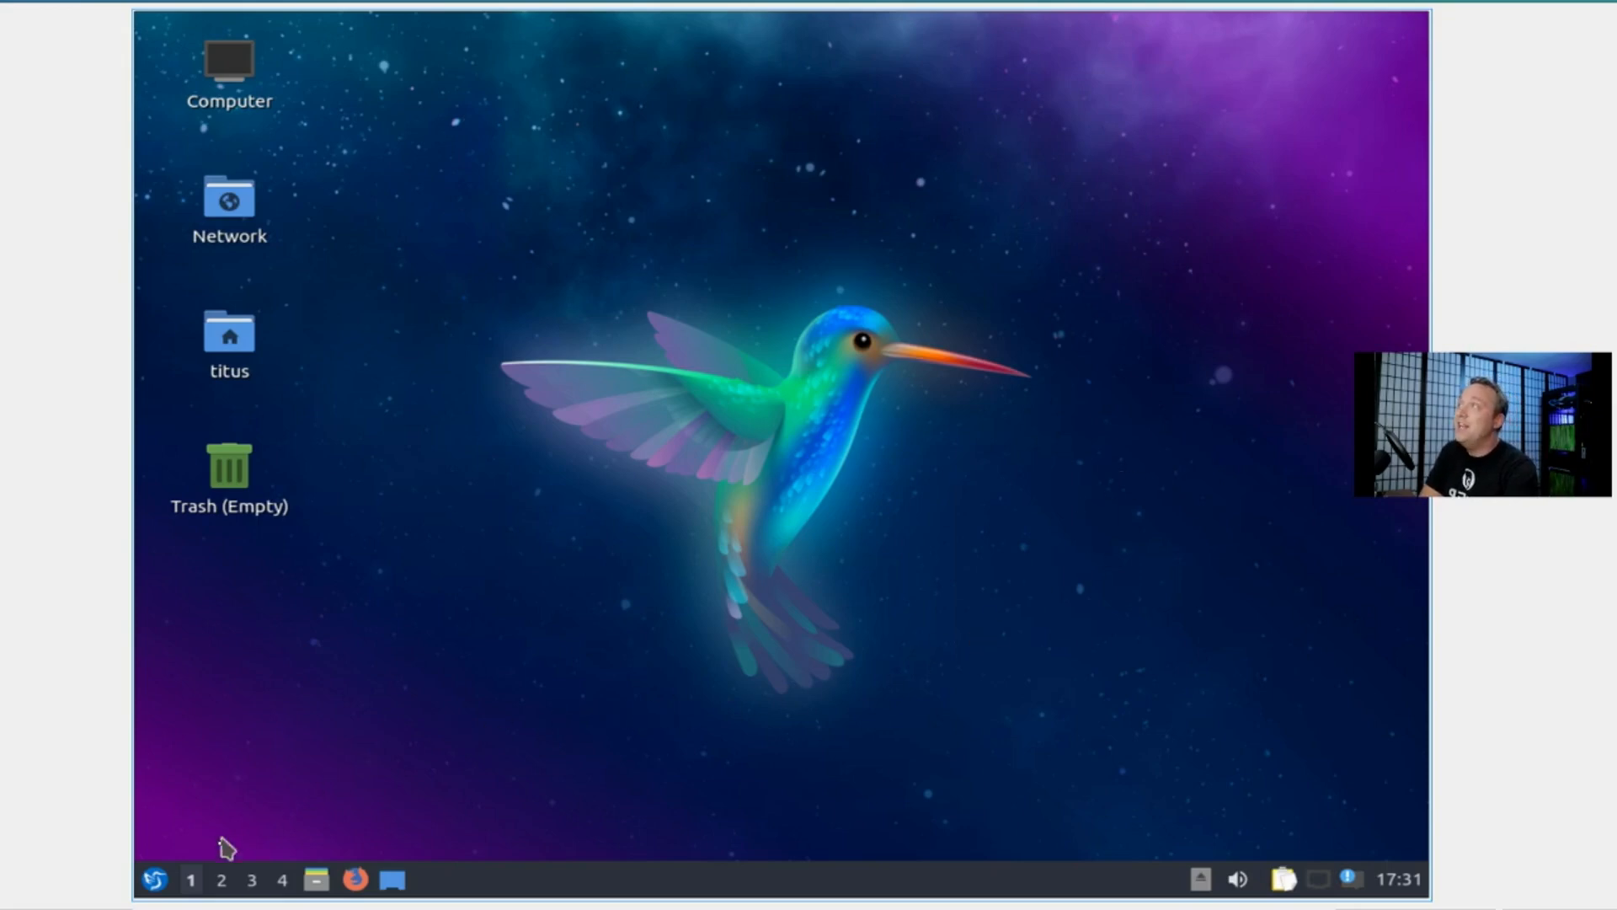
Open the LXQt application menu and show its Preferences submenu.
left_click(153, 880)
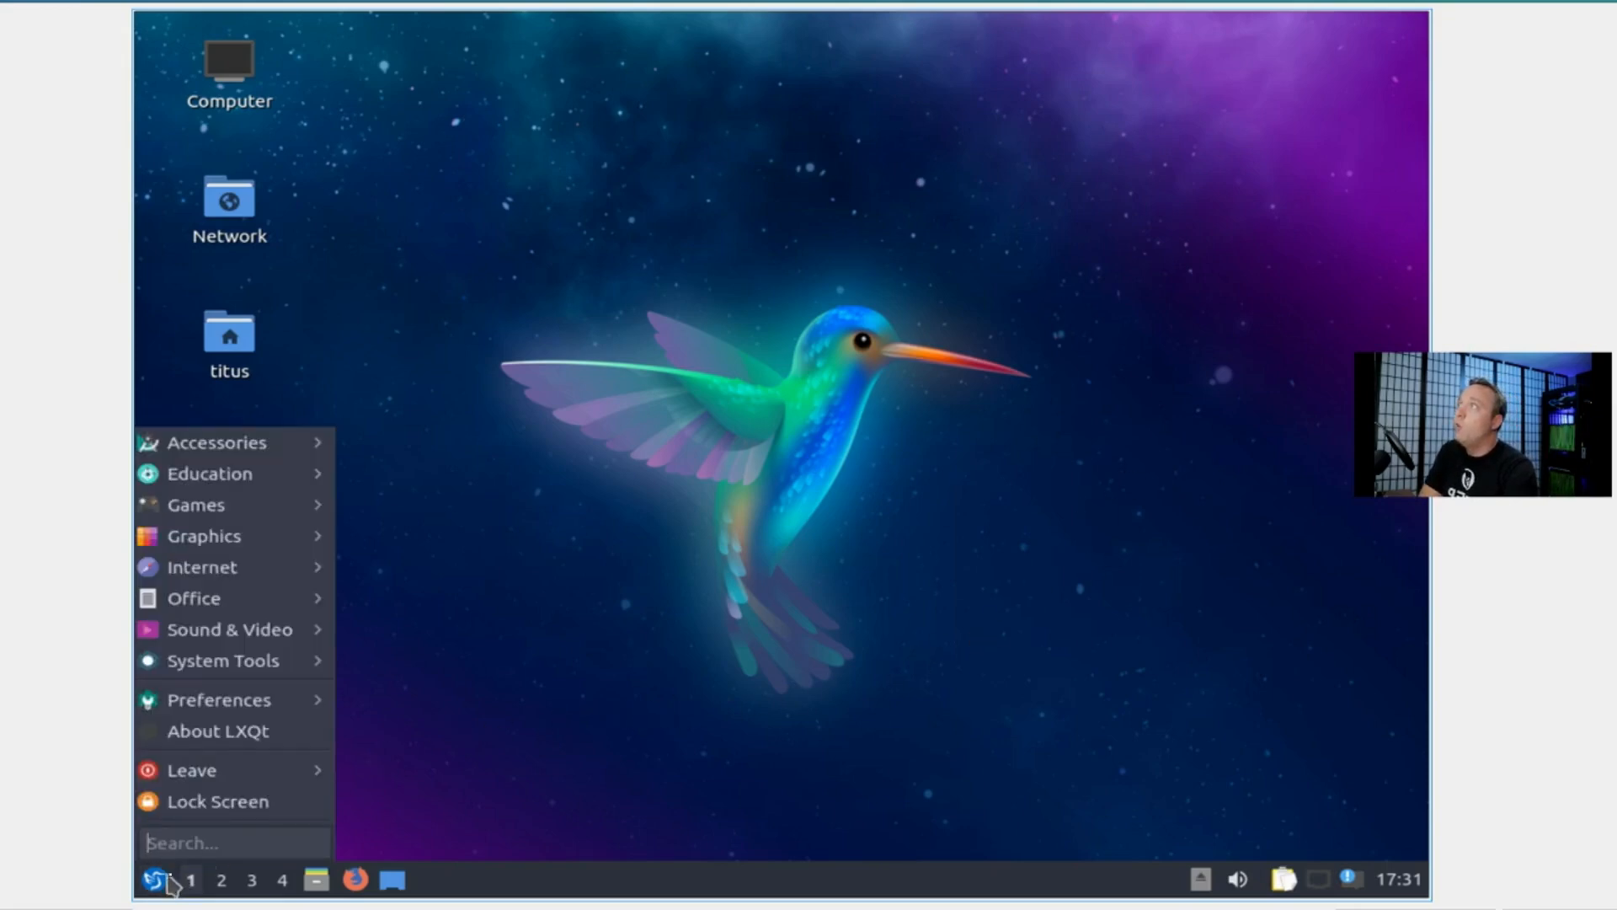
left_click(218, 699)
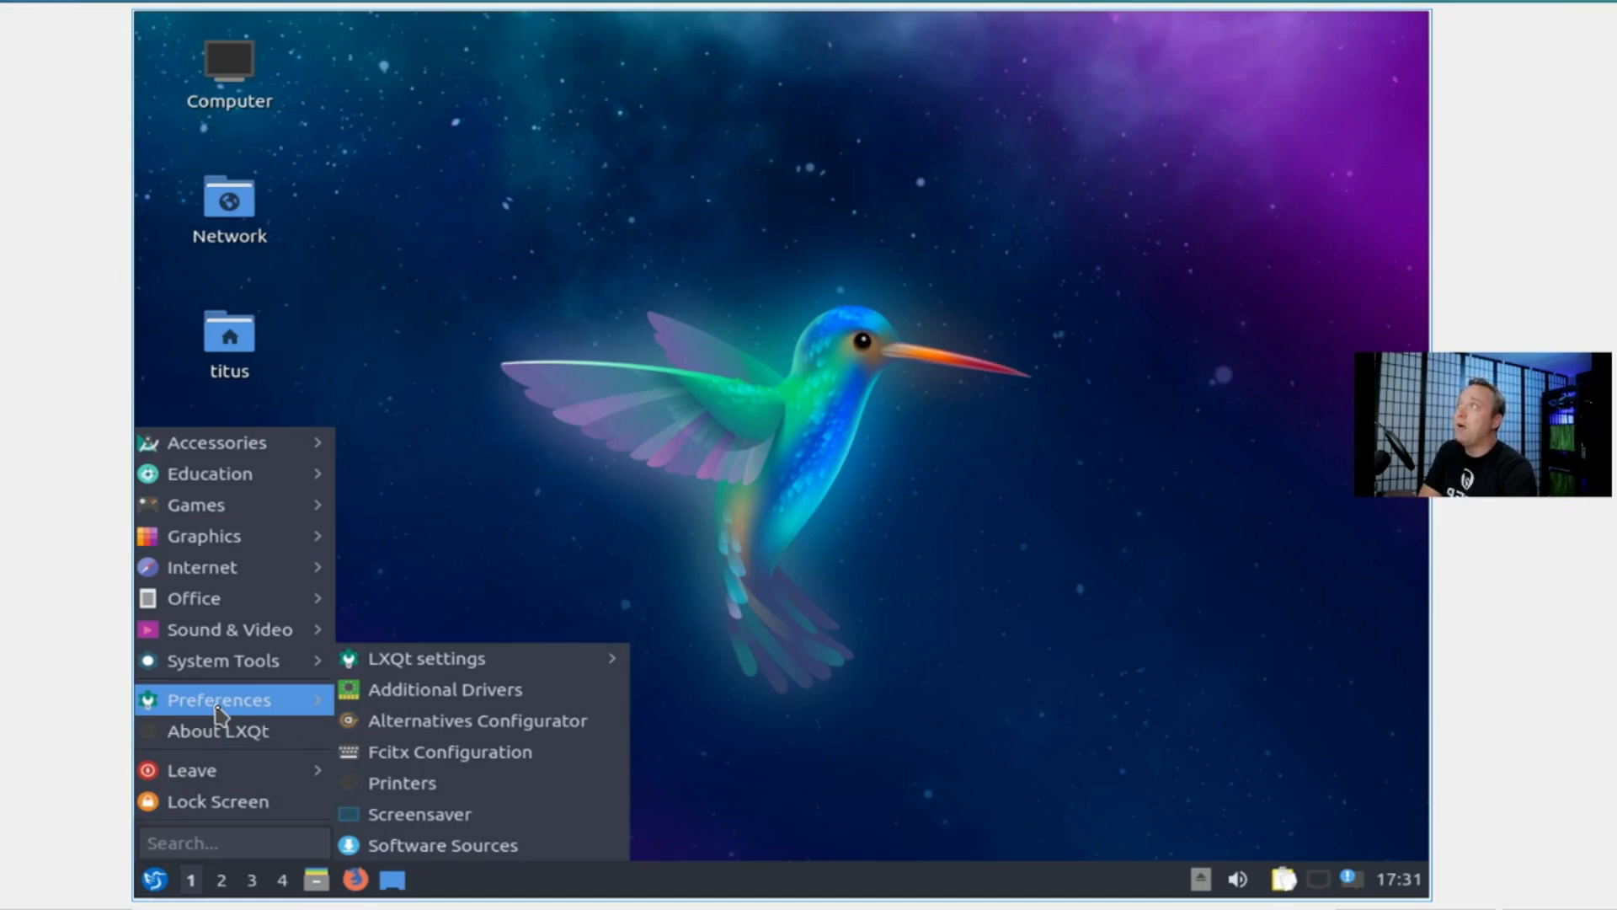
mouse_move(218, 731)
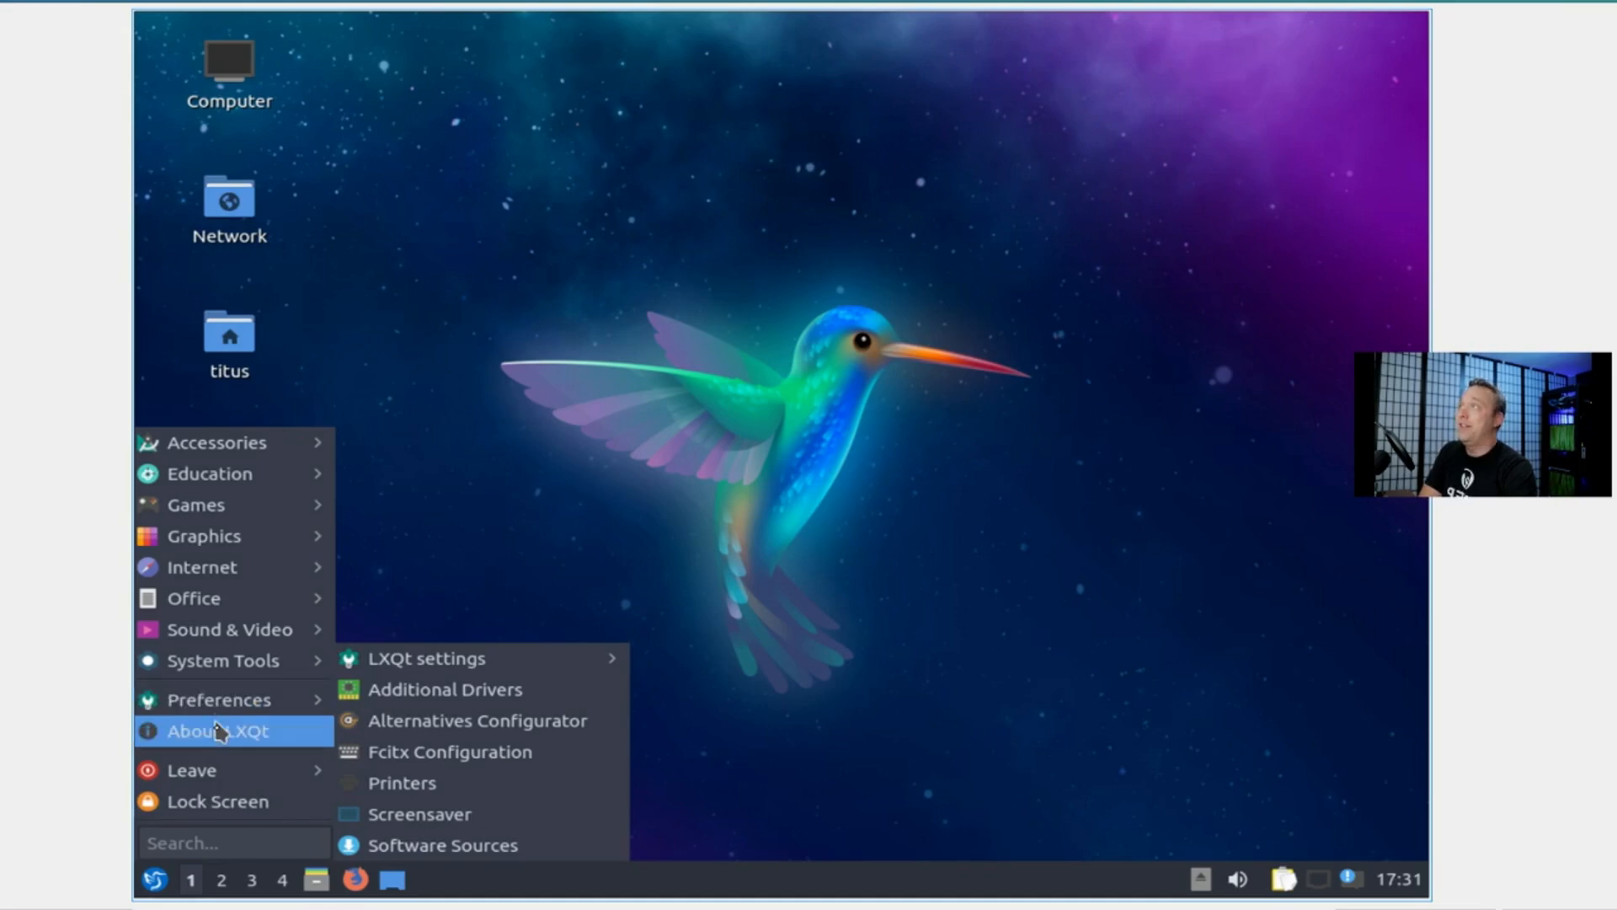